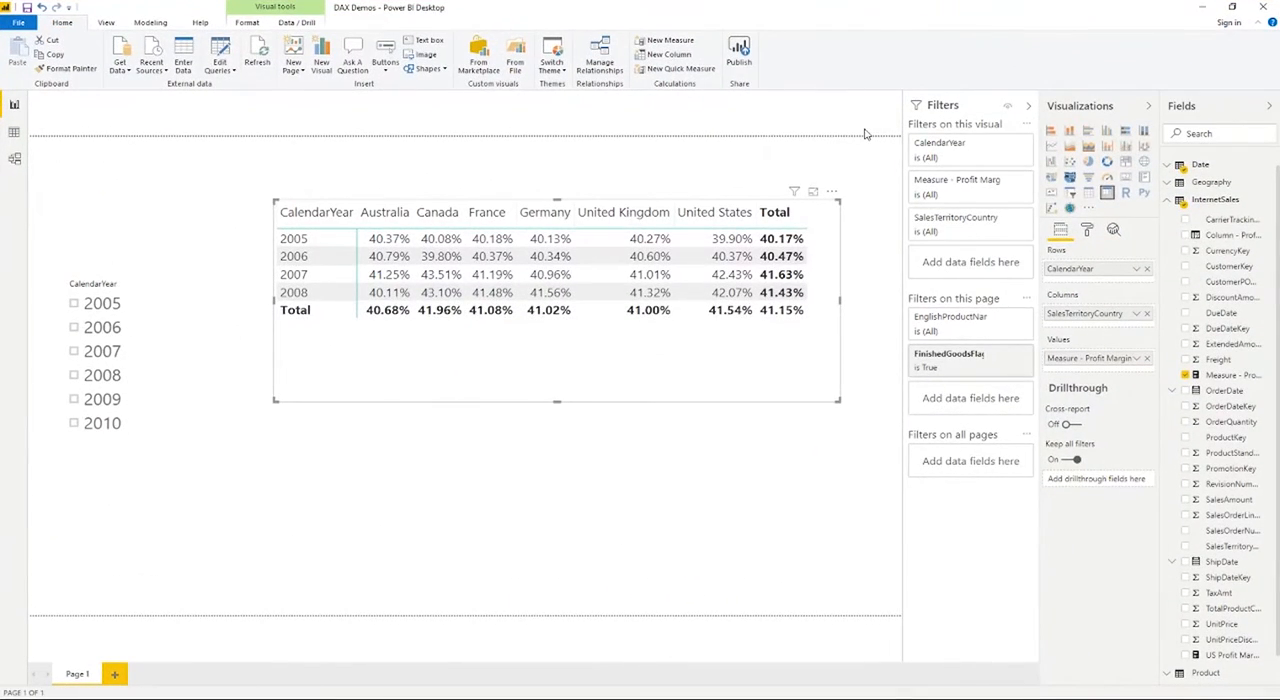
mouse_move(267, 370)
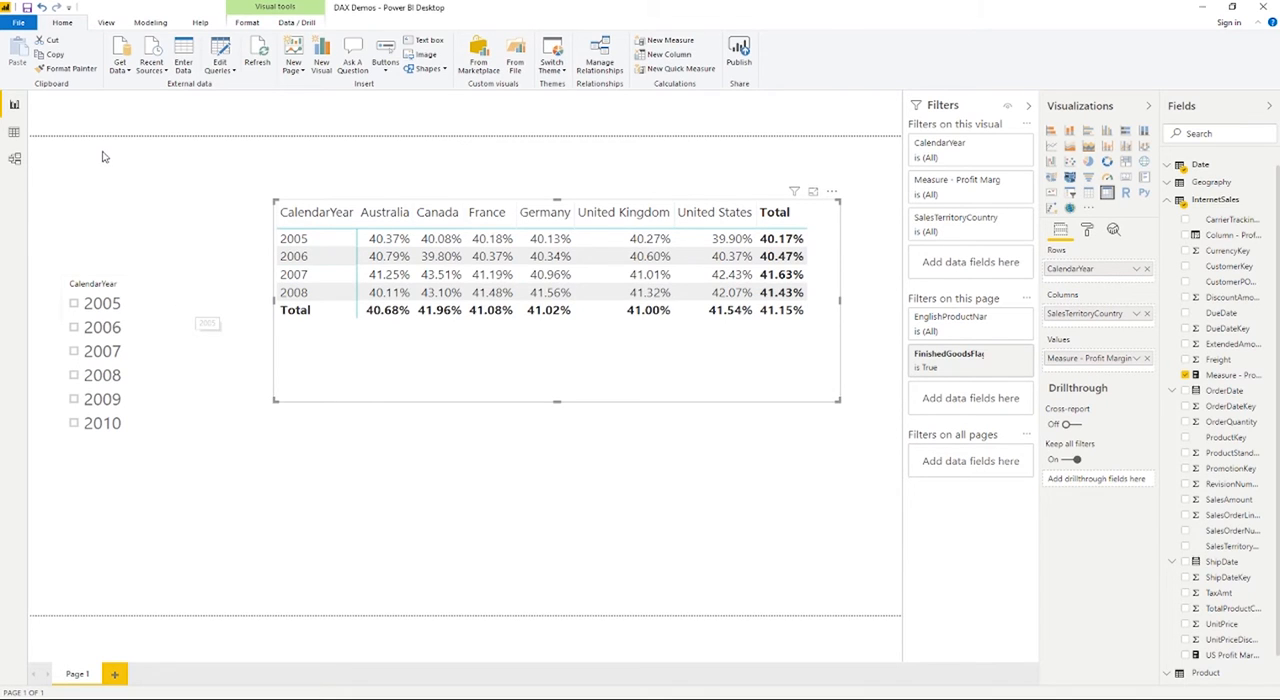
mouse_move(14, 132)
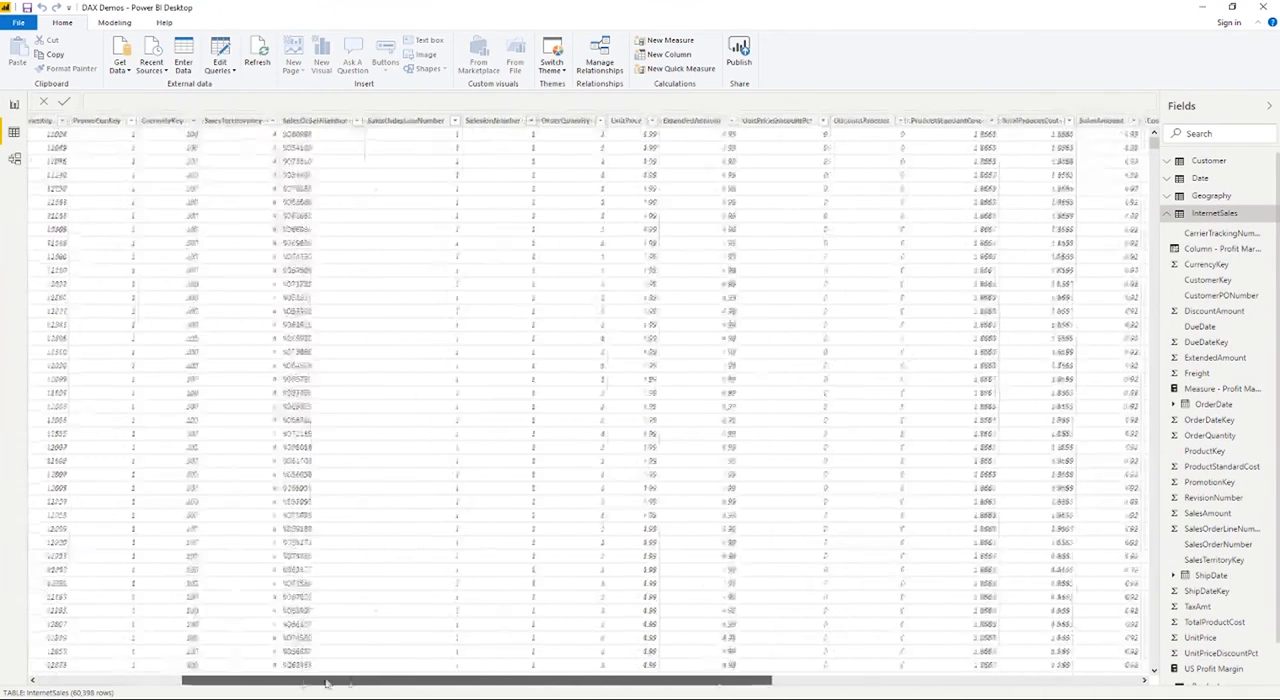
View the Customer table's data, scrolled right to the M Full Name and DAX Full Name columns
scroll("right", 3)
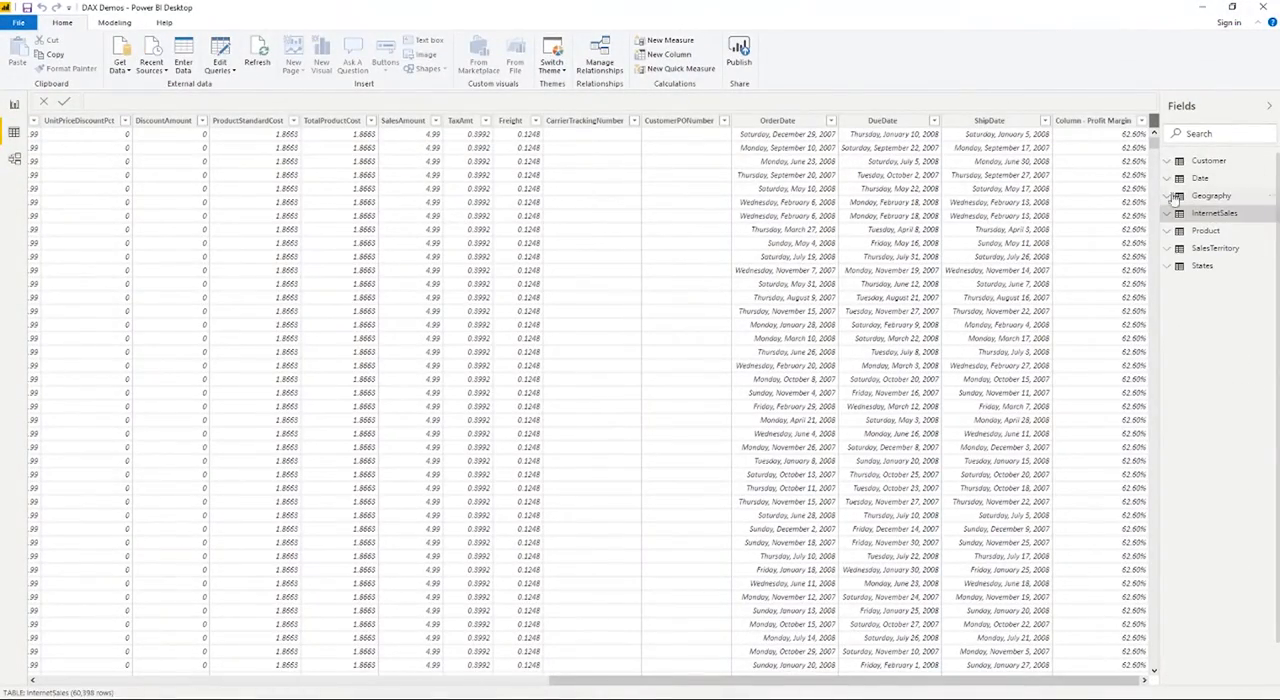
left_click(1208, 160)
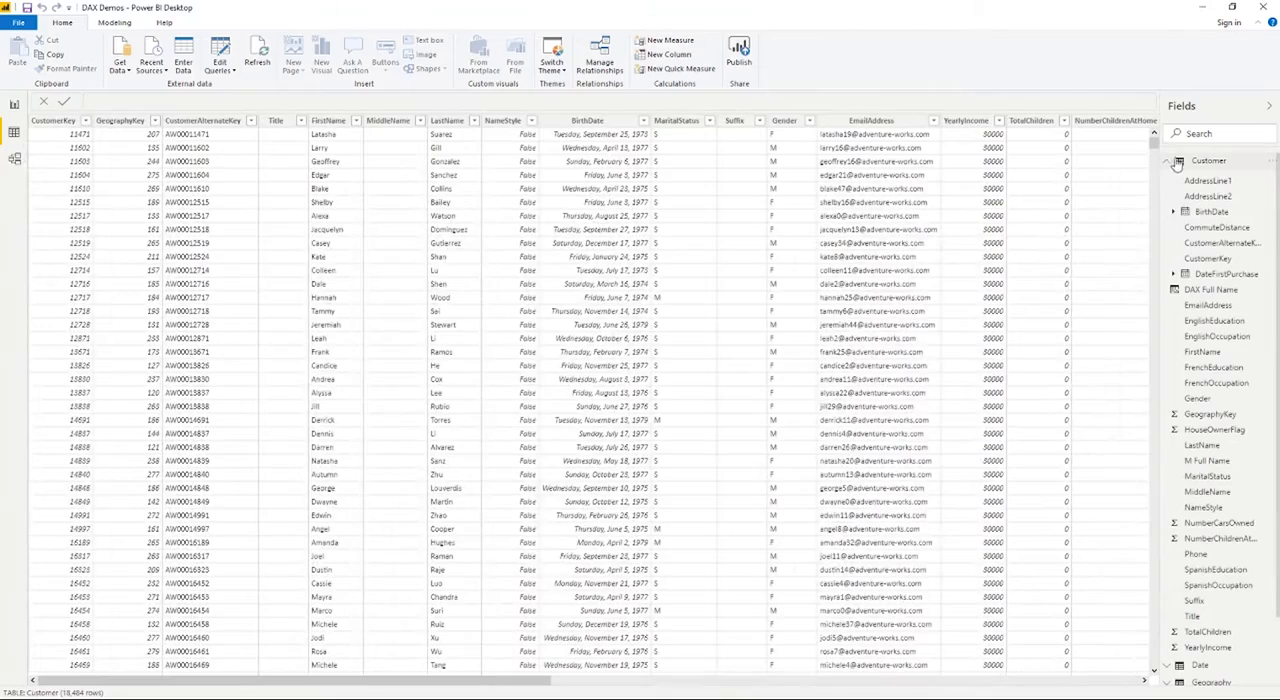
scroll("right", 3)
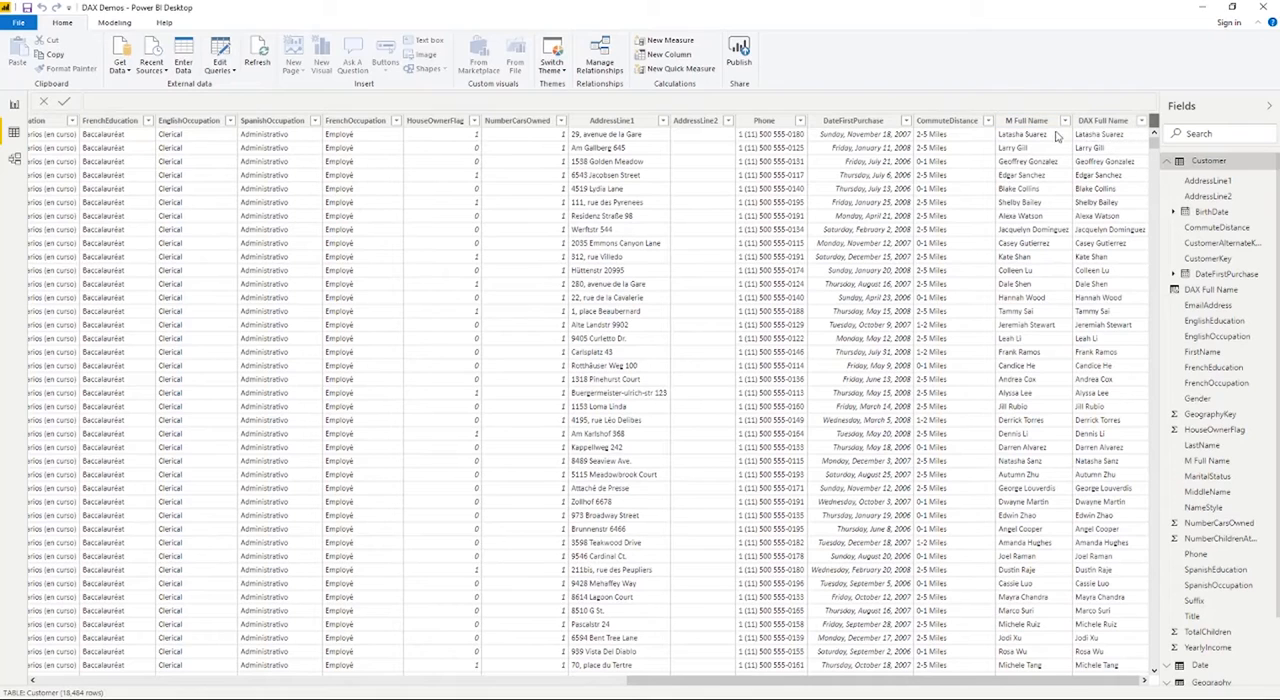
Select the full-name column header to show its formula joining FirstName and LastName
left_click(1025, 120)
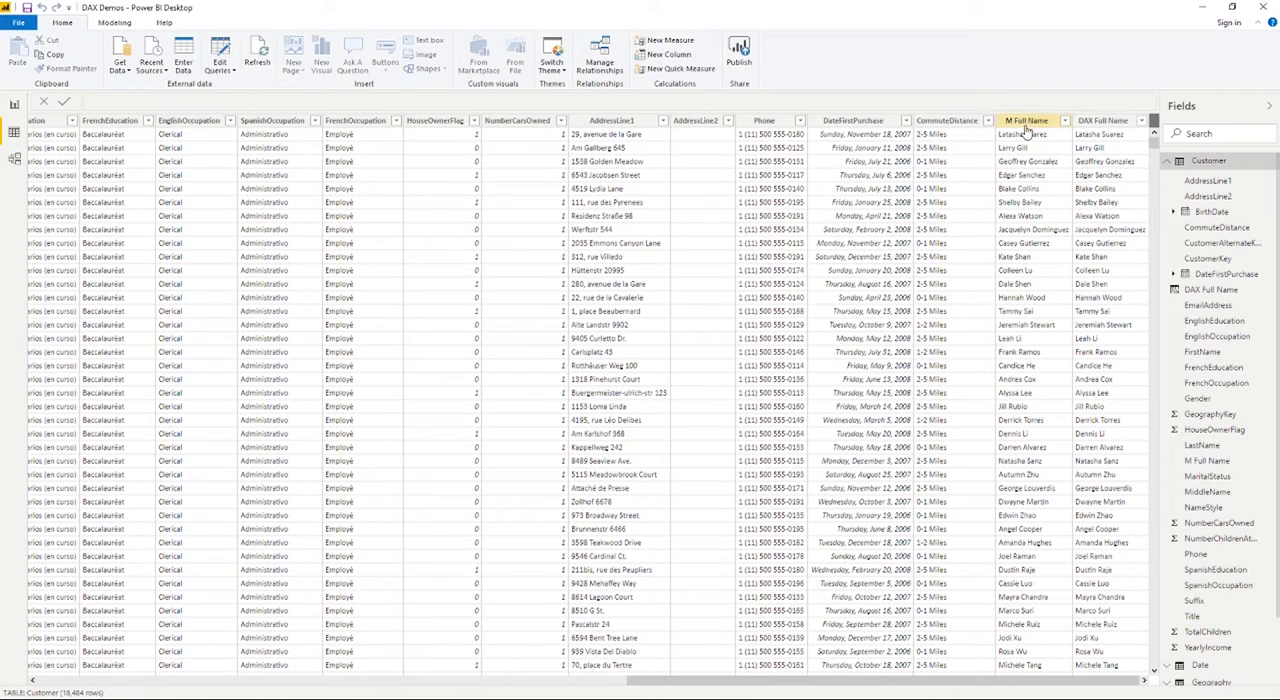
mouse_move(1103, 120)
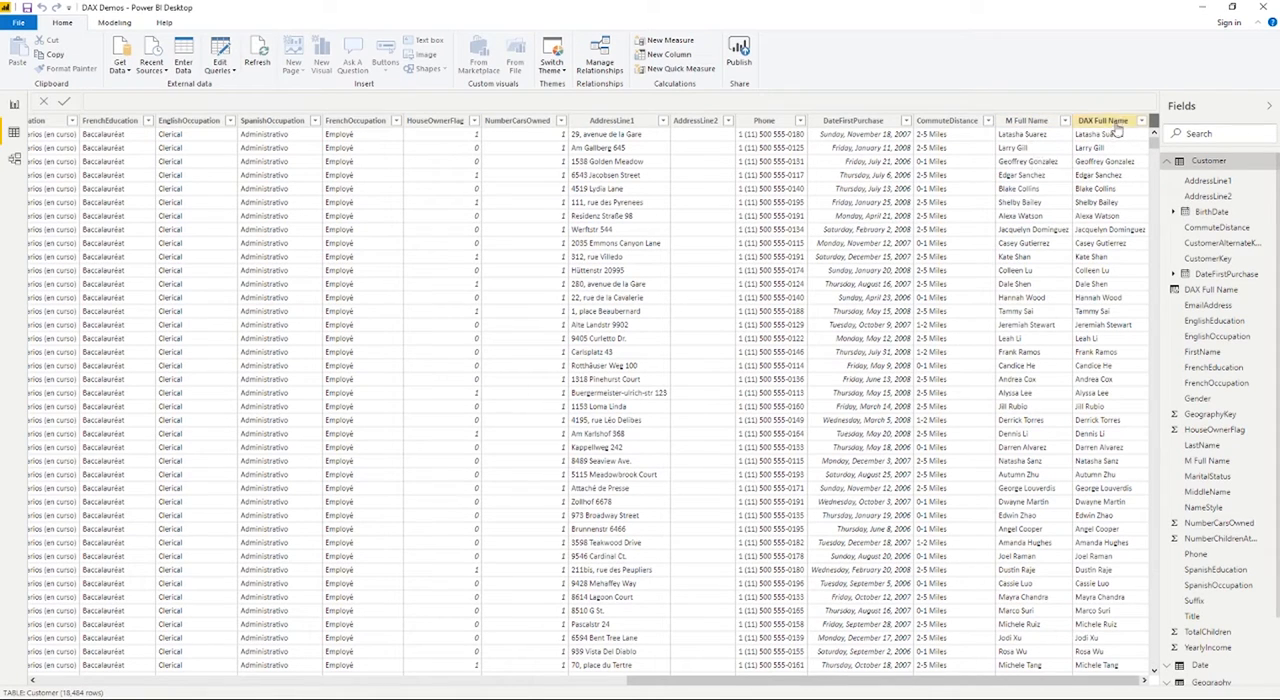
mouse_move(1115, 135)
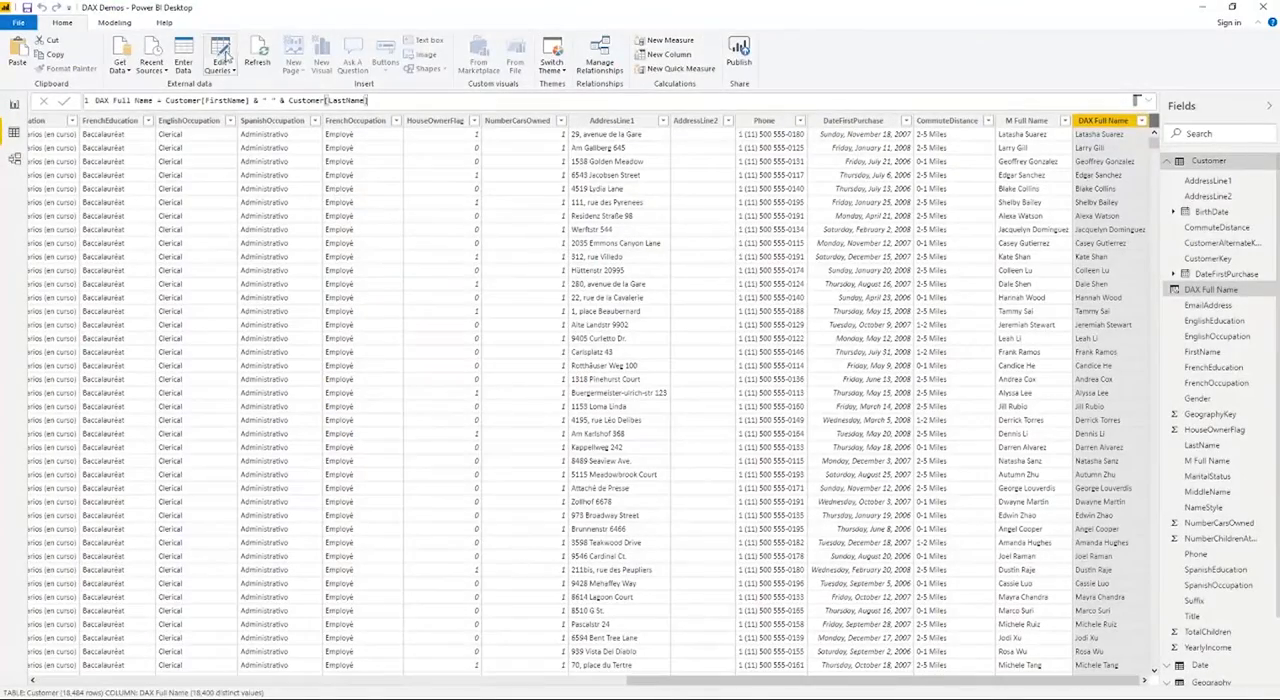
Open the Customer query in Power Query Editor and inspect the Table.AddColumn step building M Full Name
left_click(220, 55)
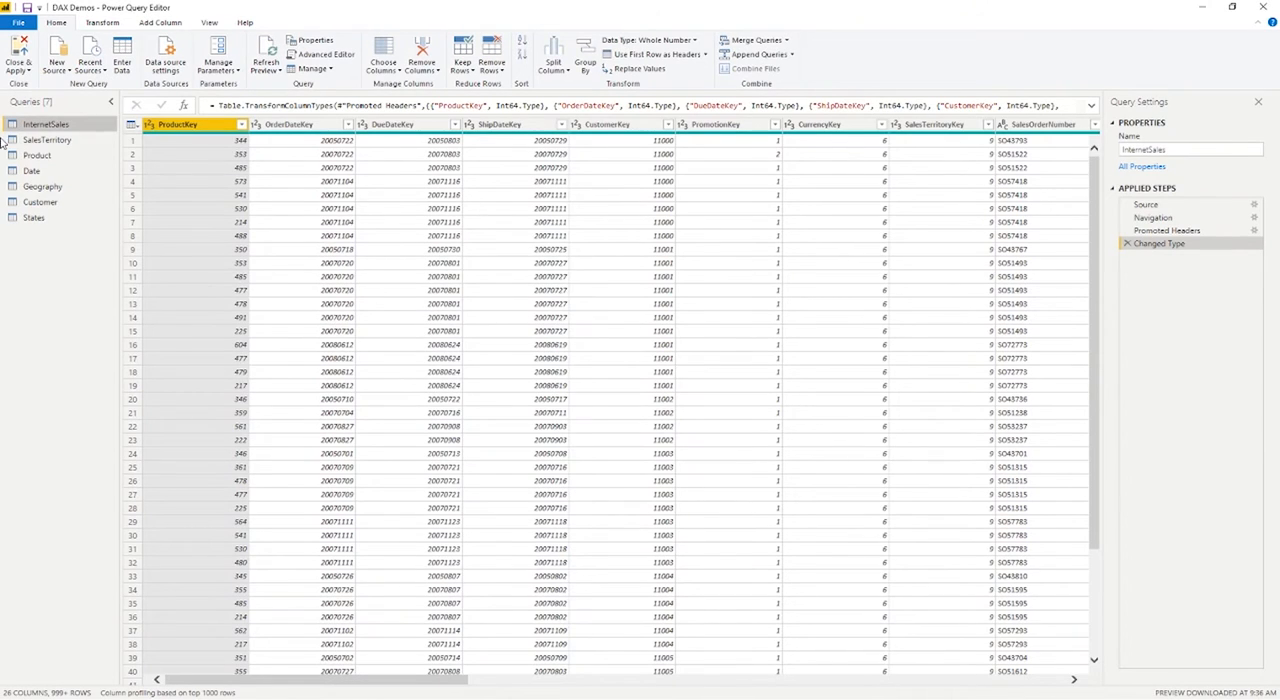
left_click(40, 202)
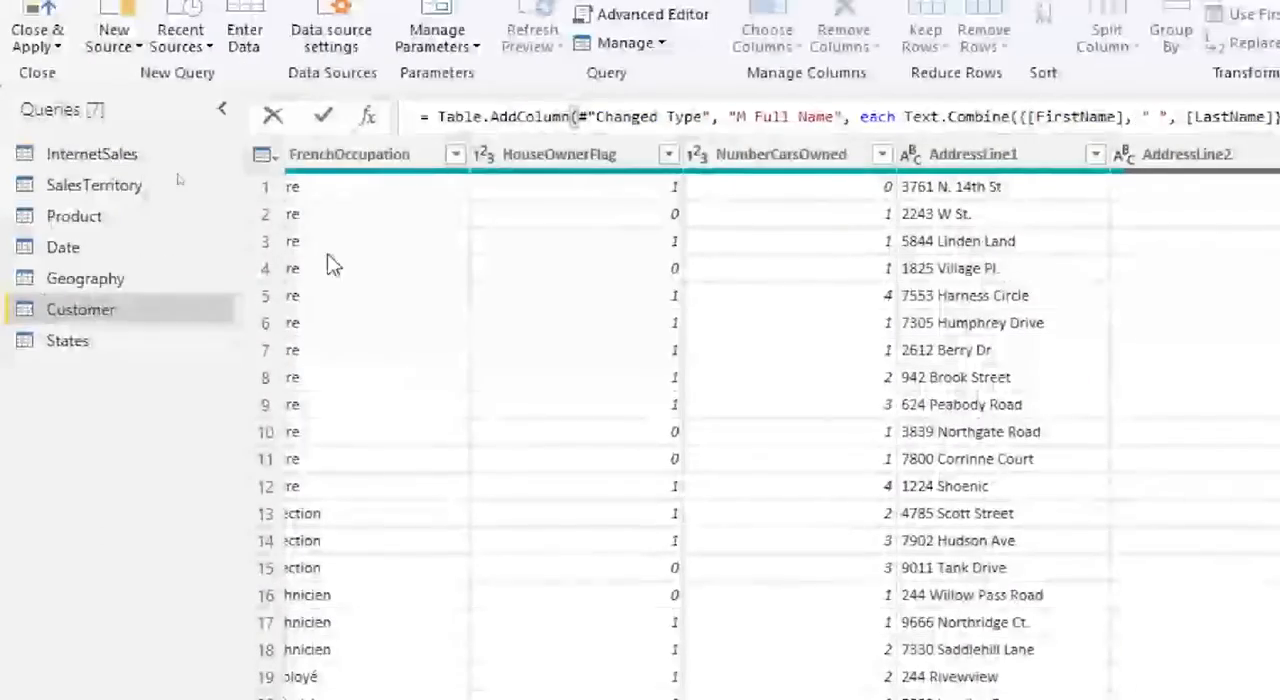
left_click(222, 108)
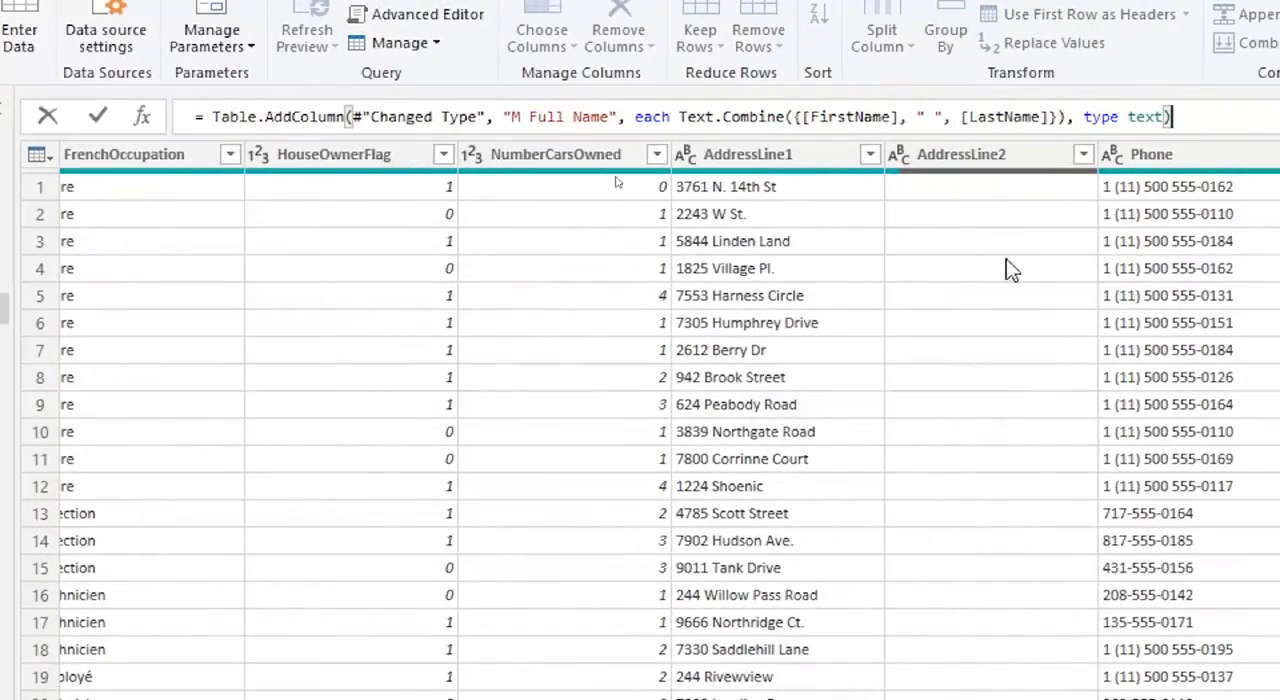
mouse_move(790, 405)
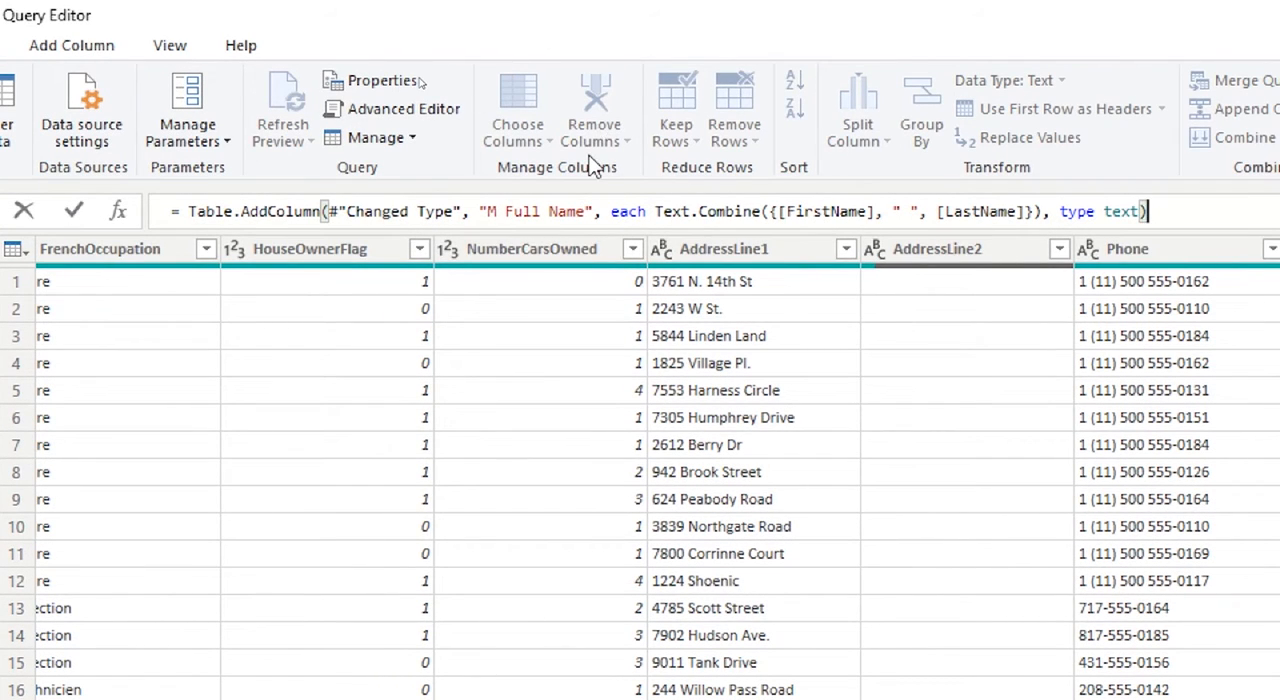
mouse_move(597, 165)
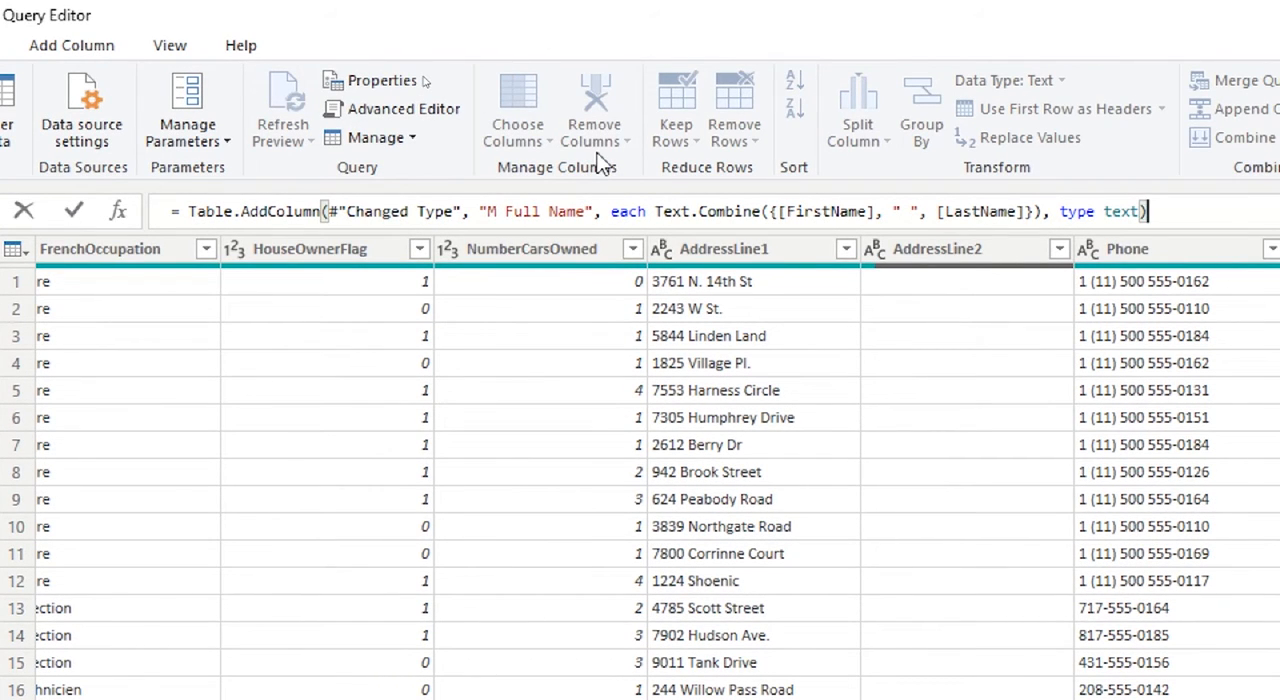
mouse_move(604, 162)
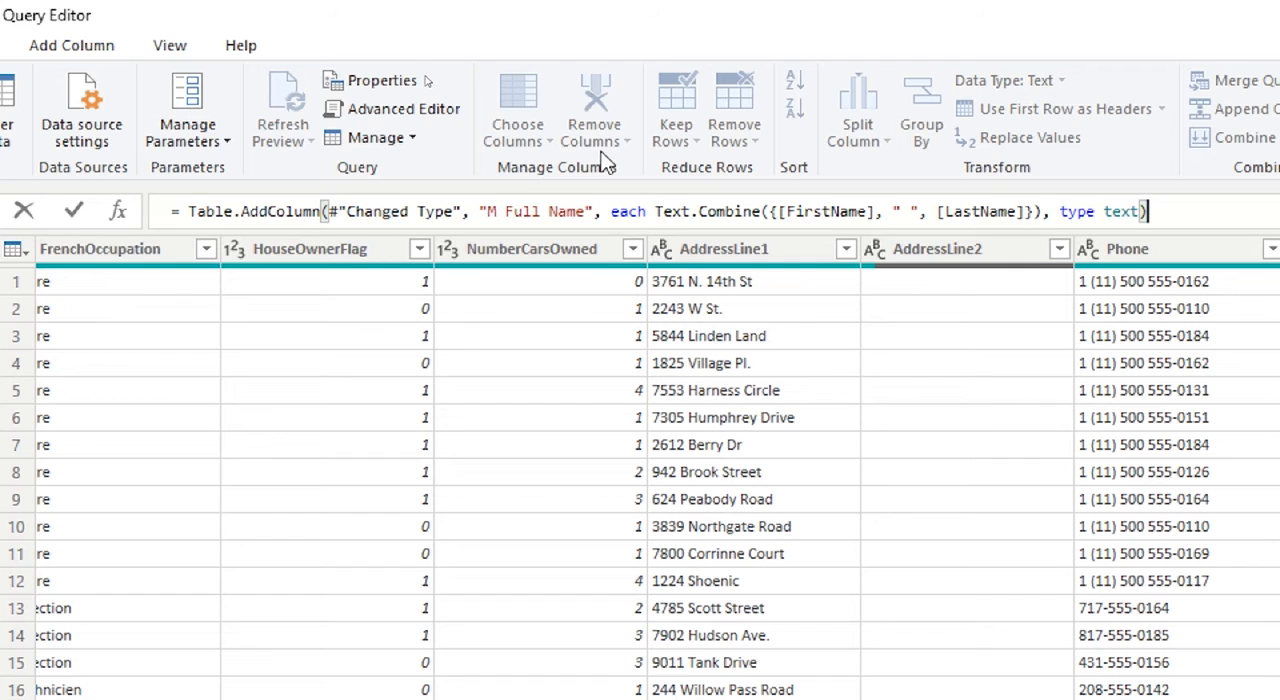
mouse_move(403, 109)
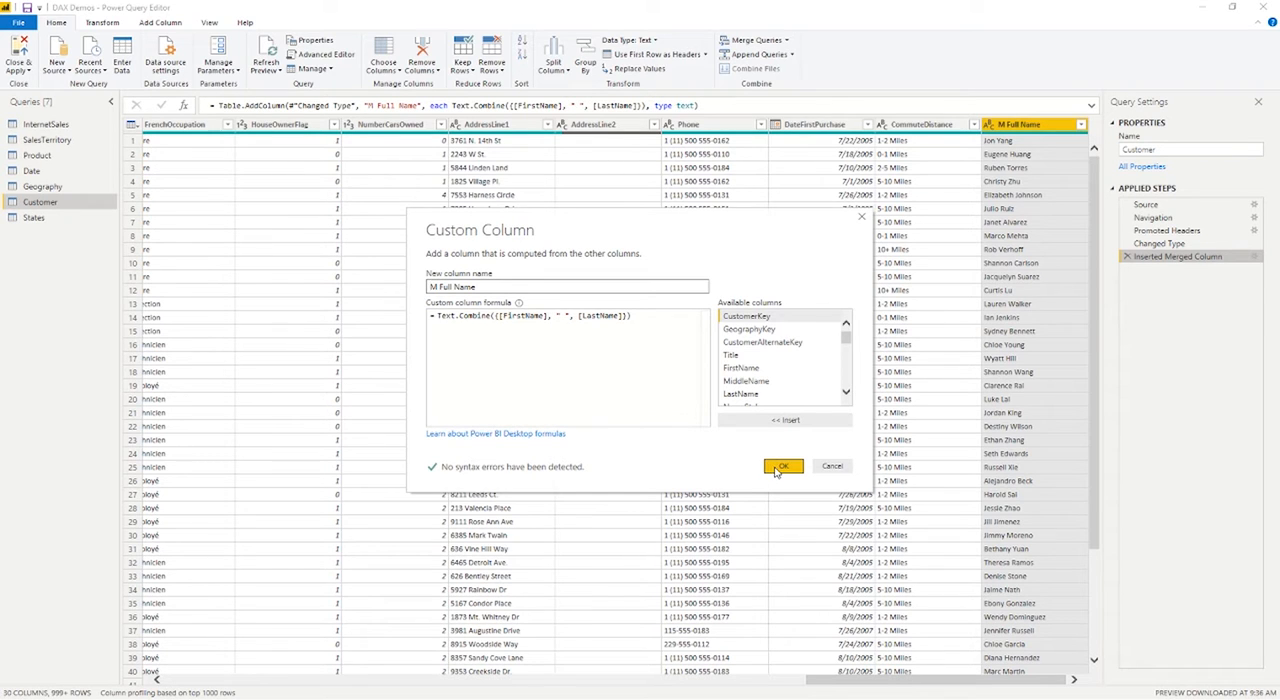
left_click(782, 466)
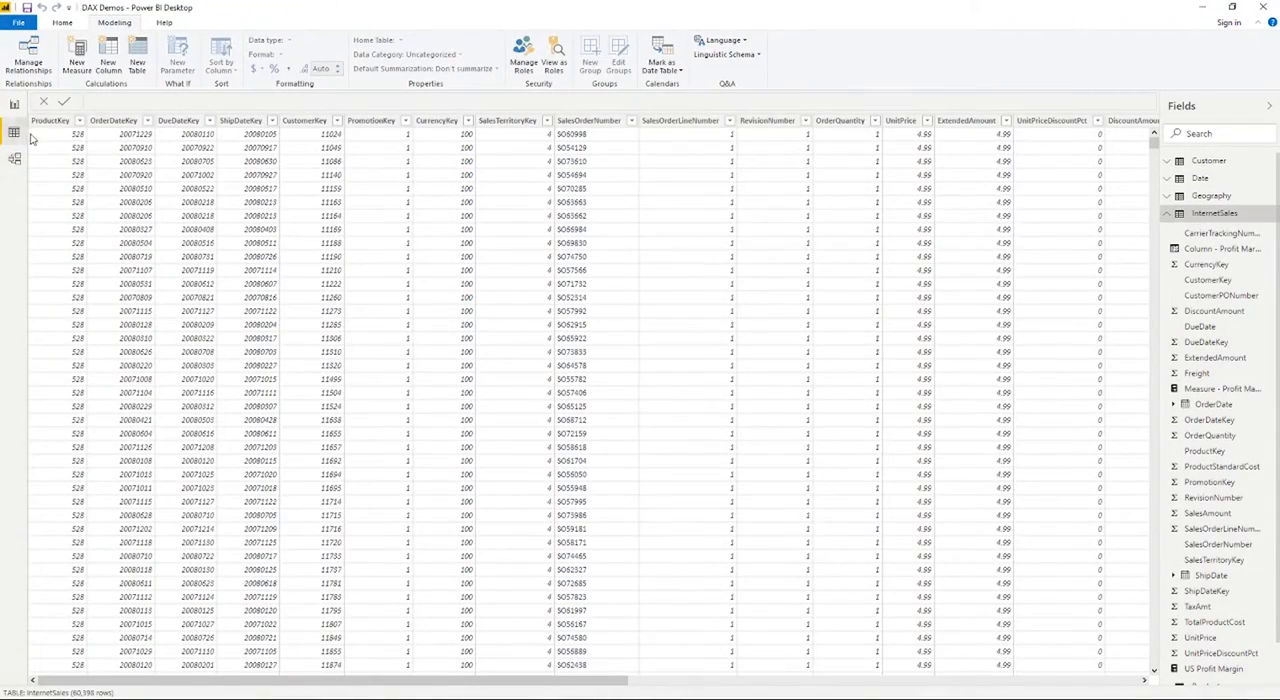
mouse_move(14, 132)
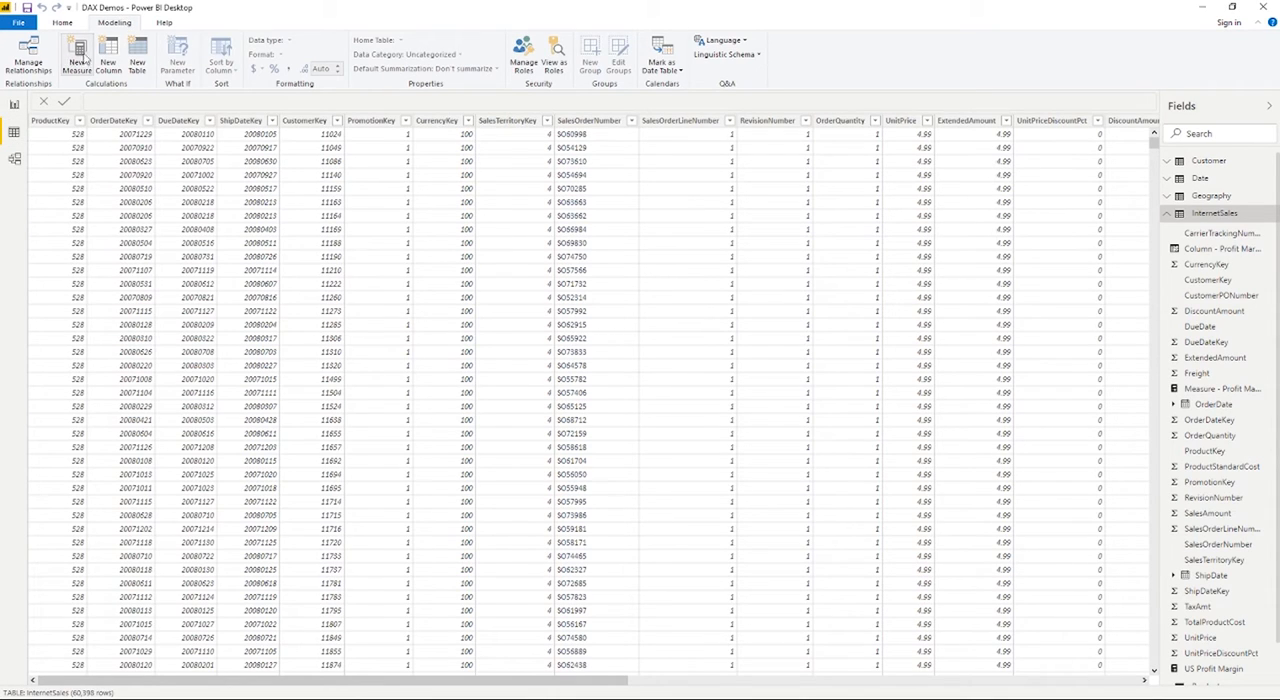
mouse_move(77, 55)
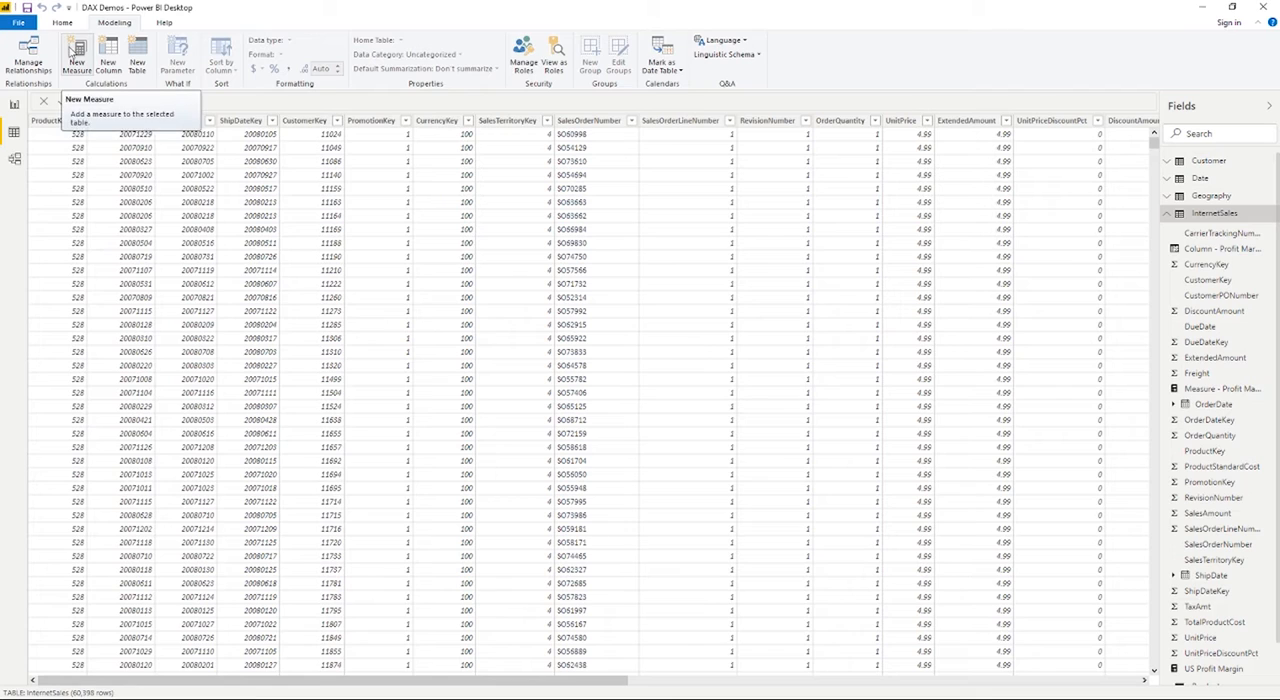
mouse_move(108, 57)
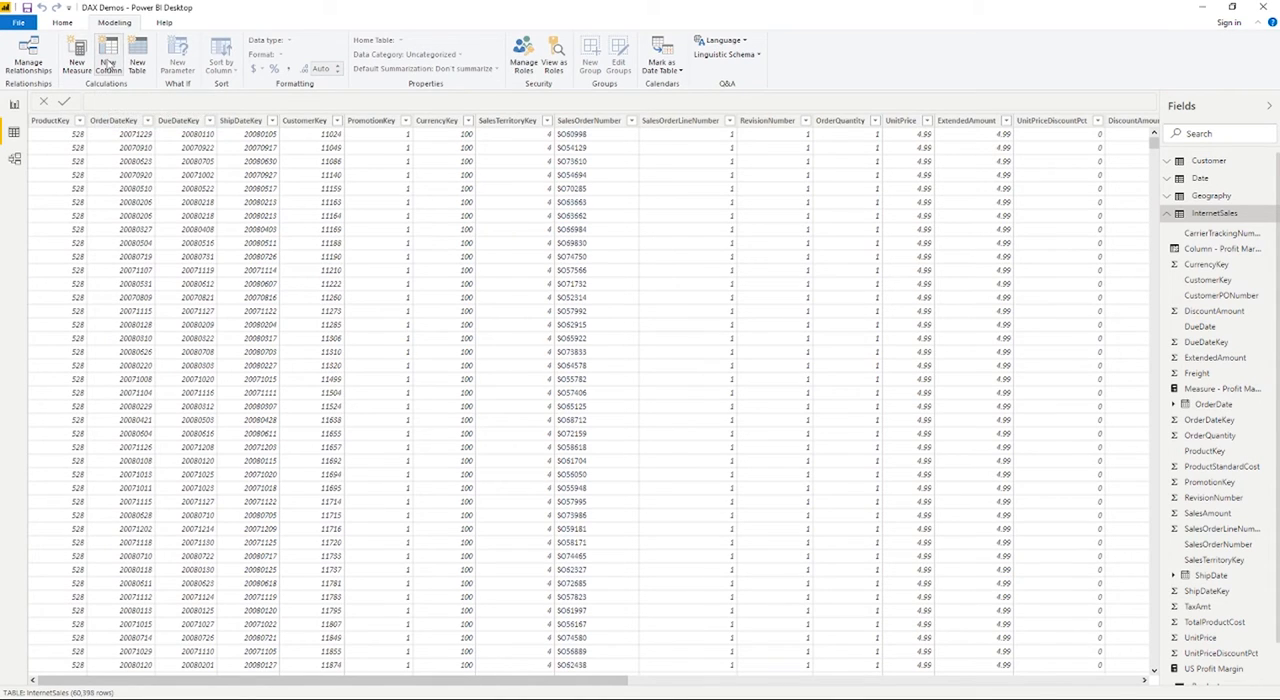
mouse_move(108, 57)
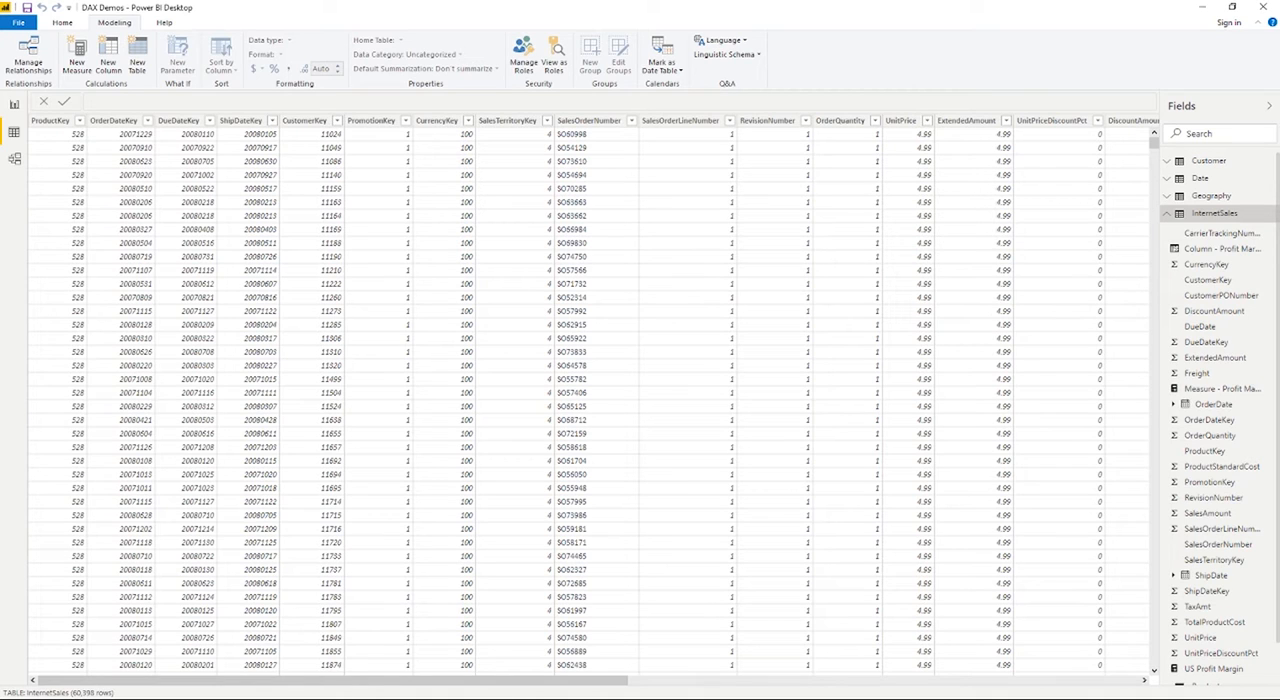
mouse_move(1216, 243)
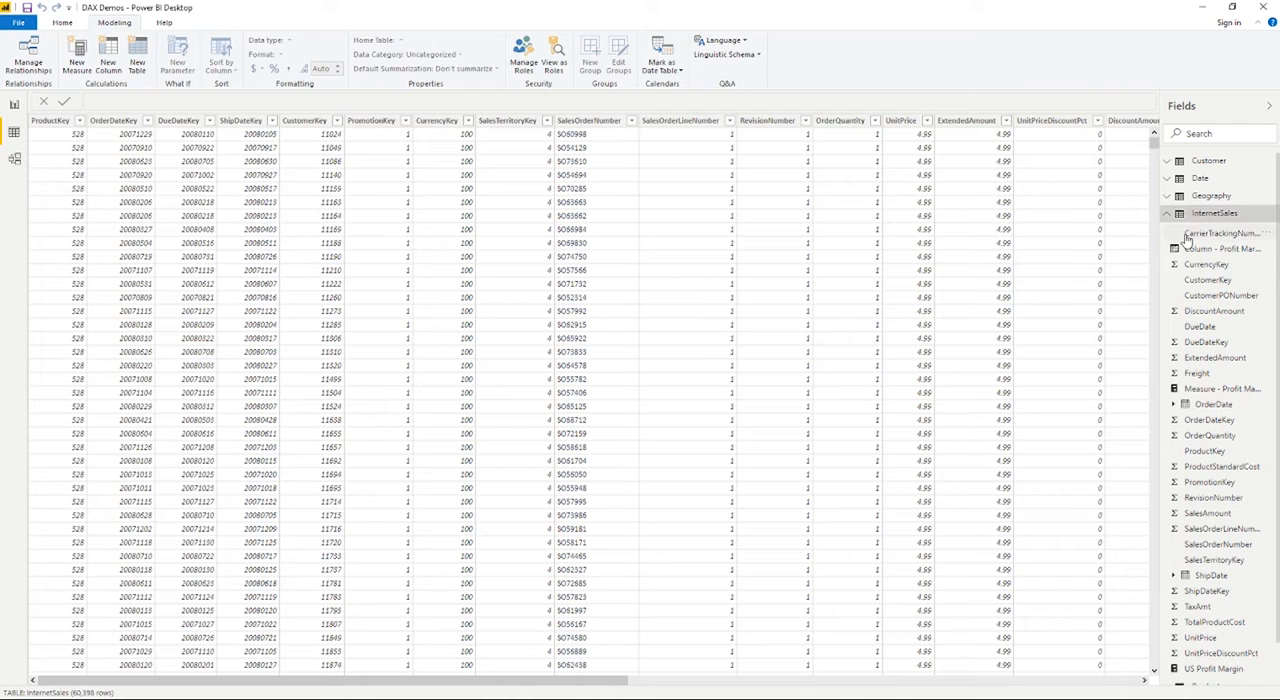
Select the Column - Profit Margin field in the InternetSales table
left_click(1225, 248)
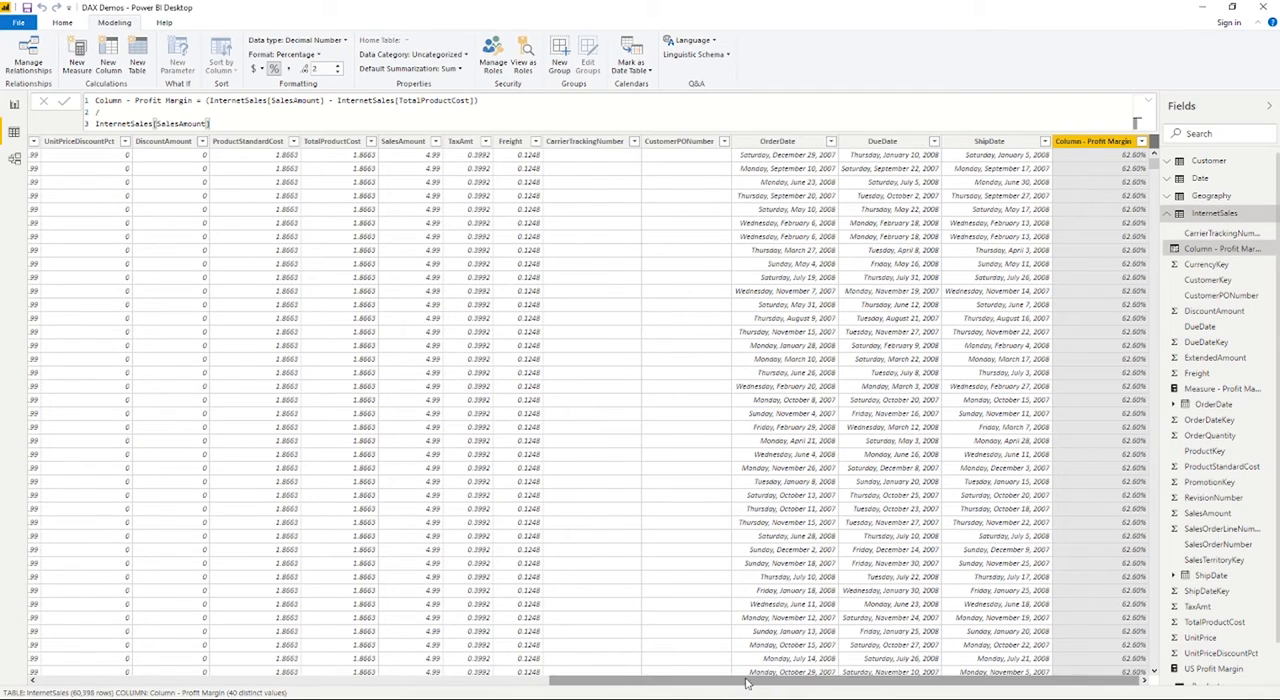
mouse_move(1114, 163)
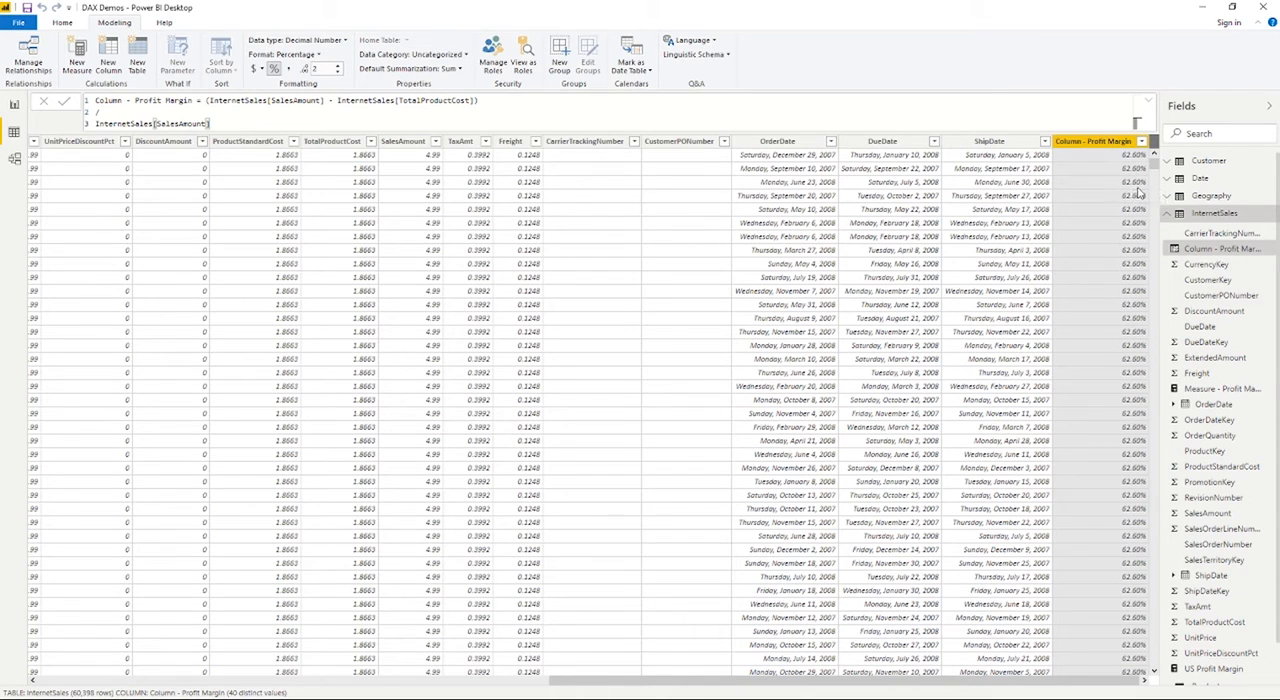
mouse_move(1140, 195)
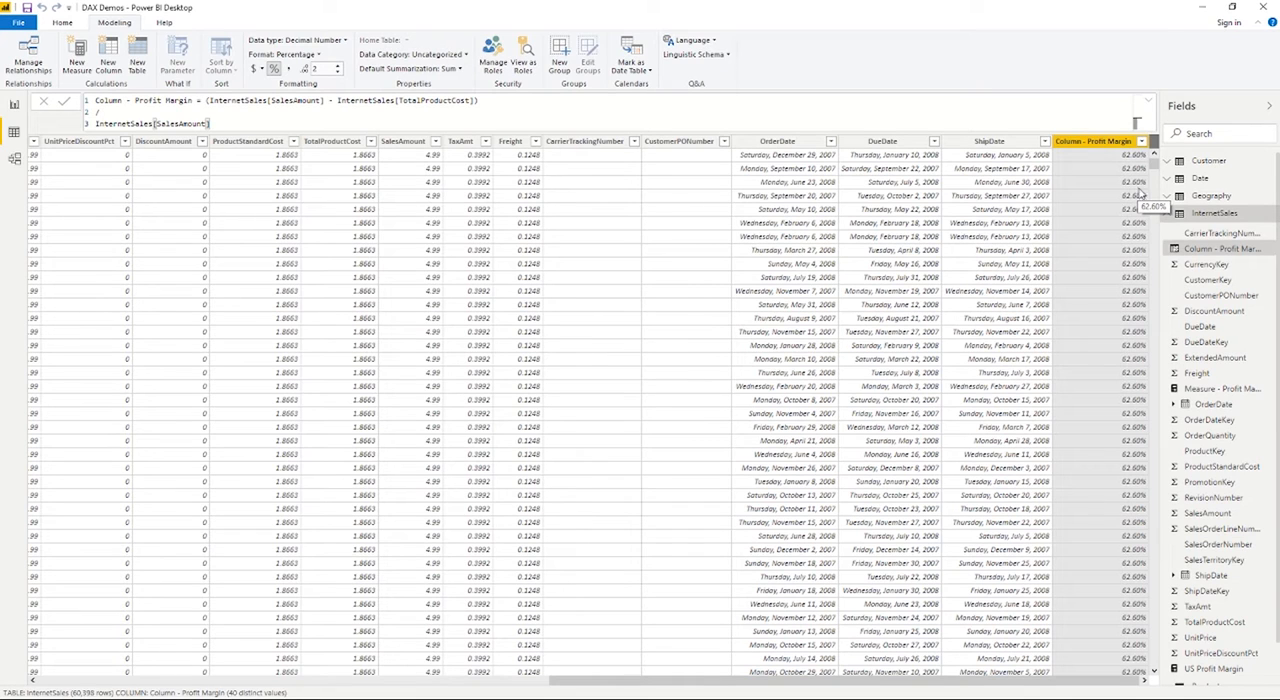
mouse_move(1228, 157)
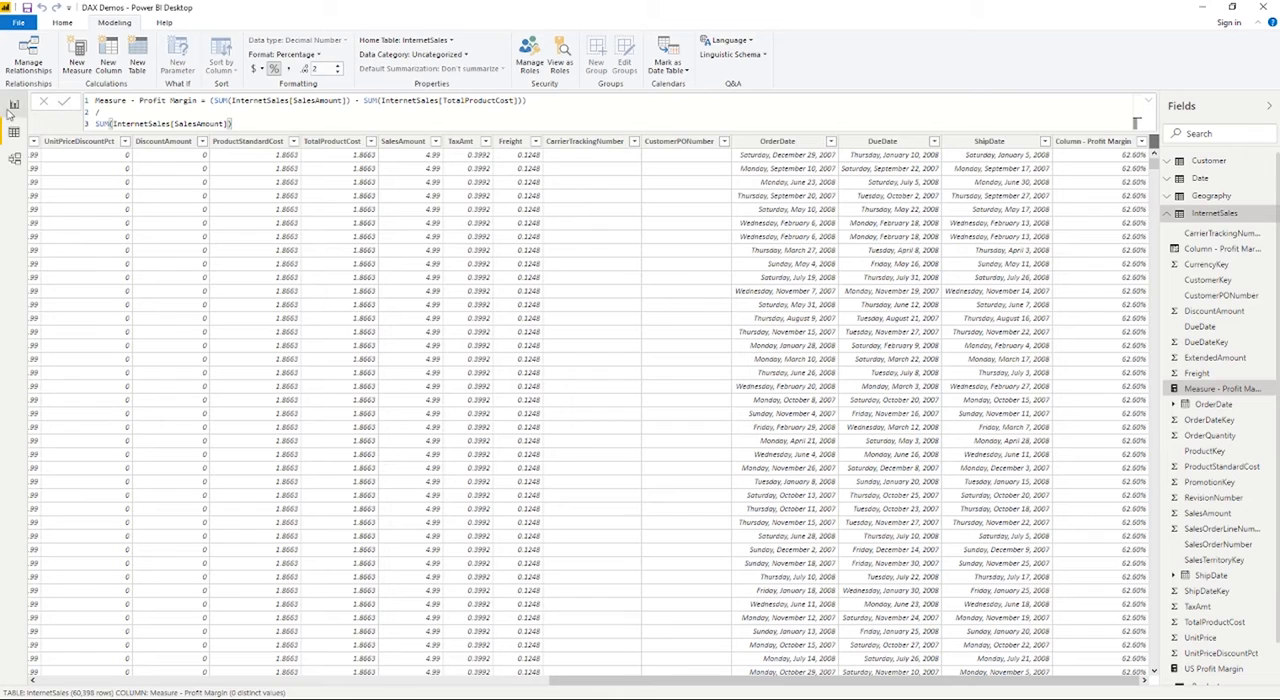
mouse_move(13, 107)
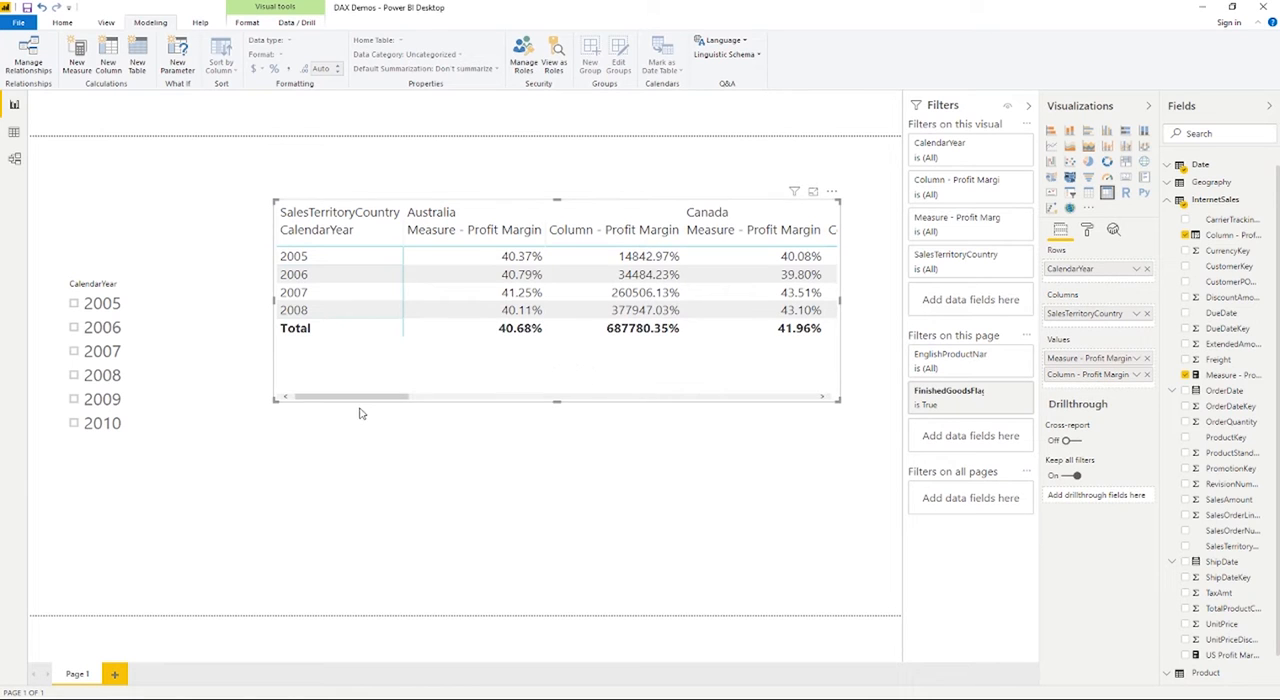
Widen a column in the report matrix comparing Measure and Column profit margins
left_click_drag(350, 397, 385, 397)
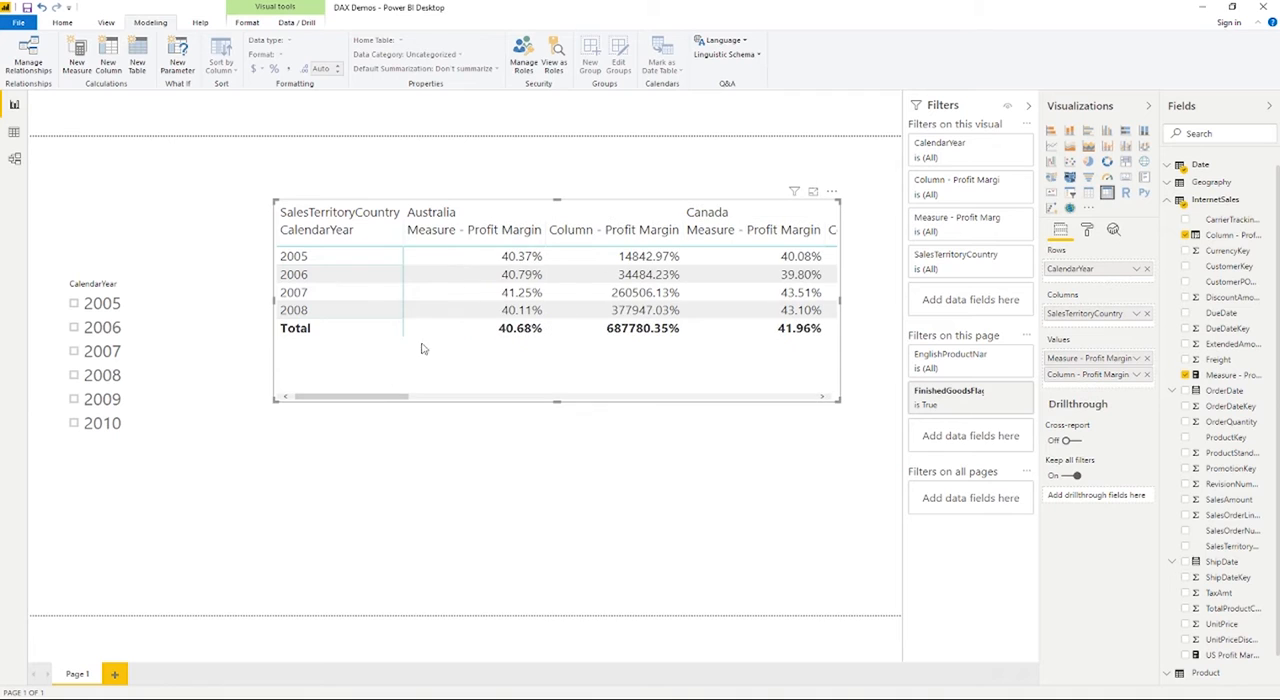
mouse_move(607, 375)
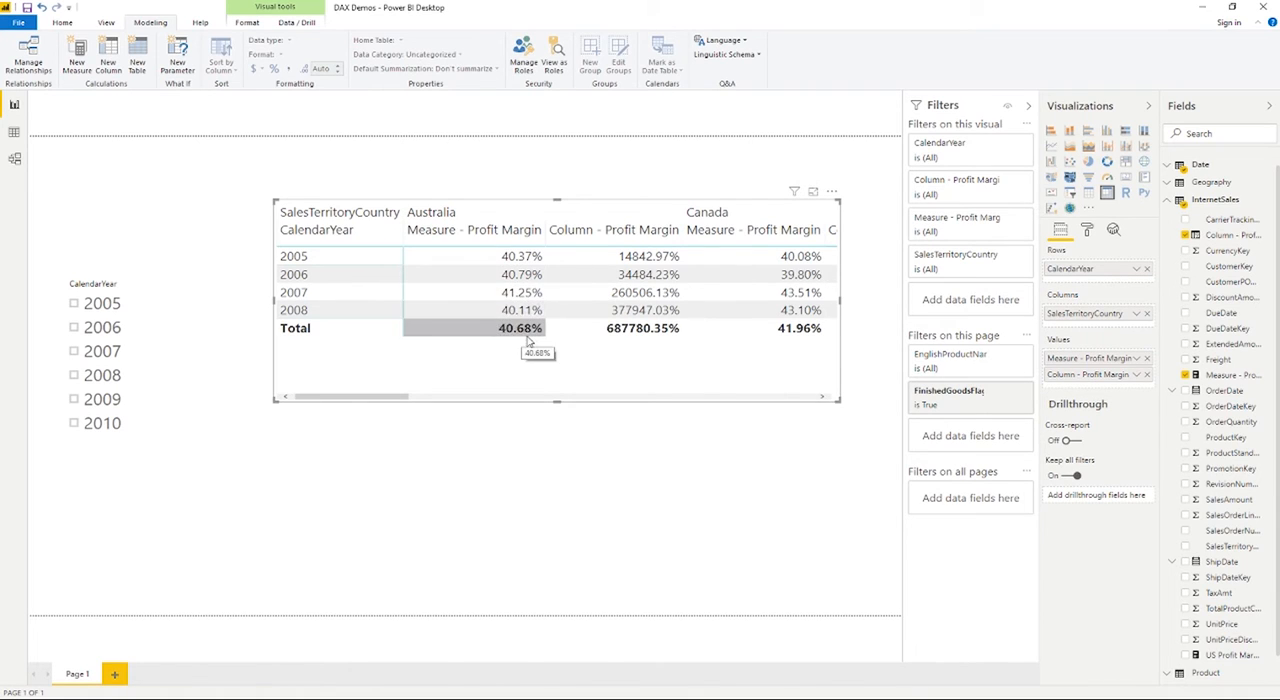
mouse_move(648, 256)
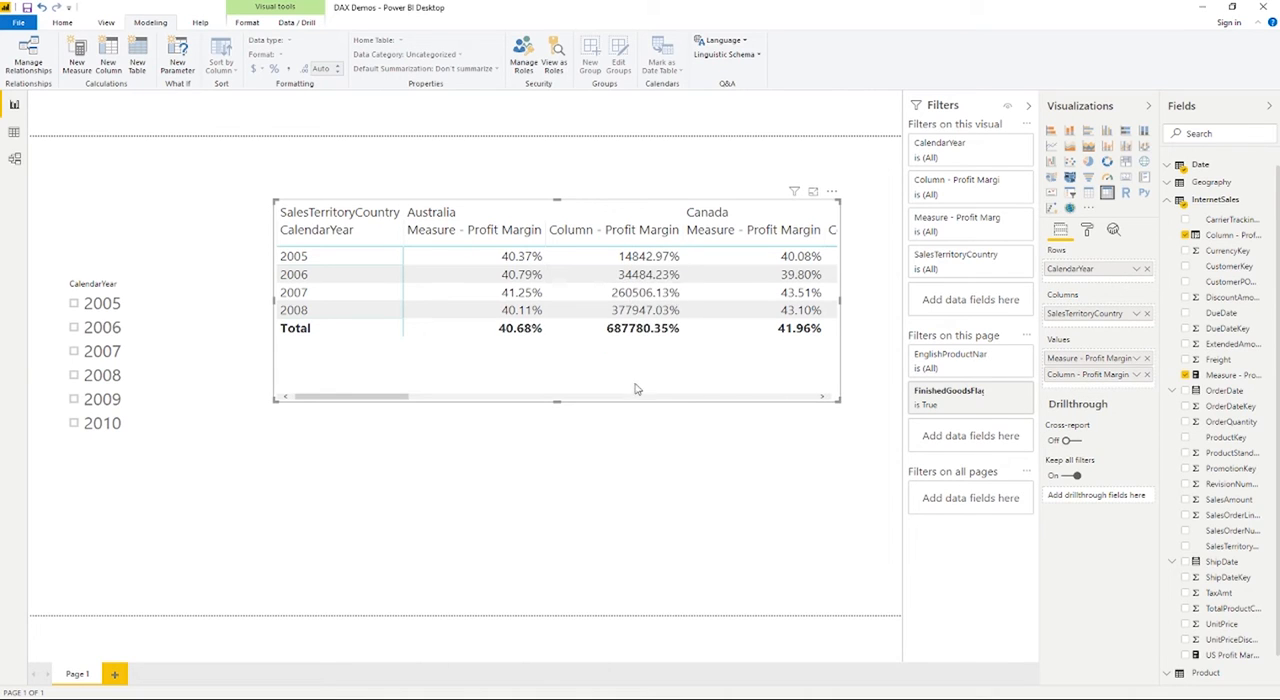
mouse_move(658, 400)
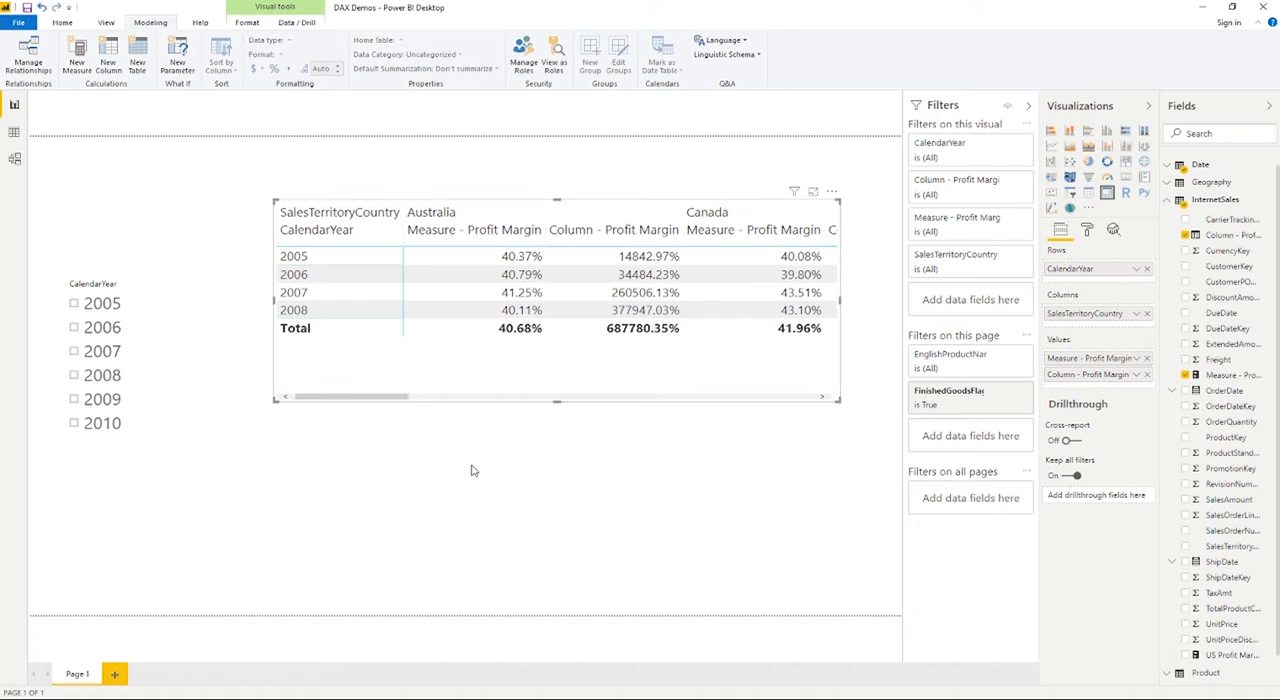
mouse_move(537, 487)
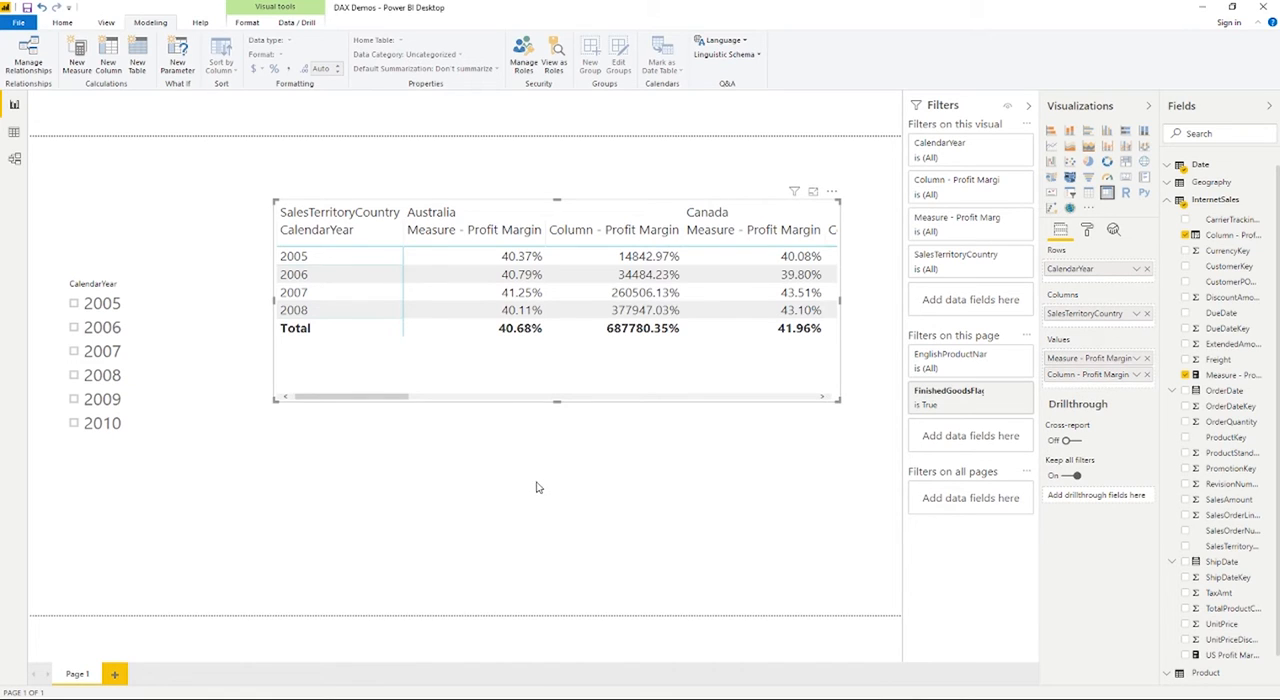
mouse_move(540, 487)
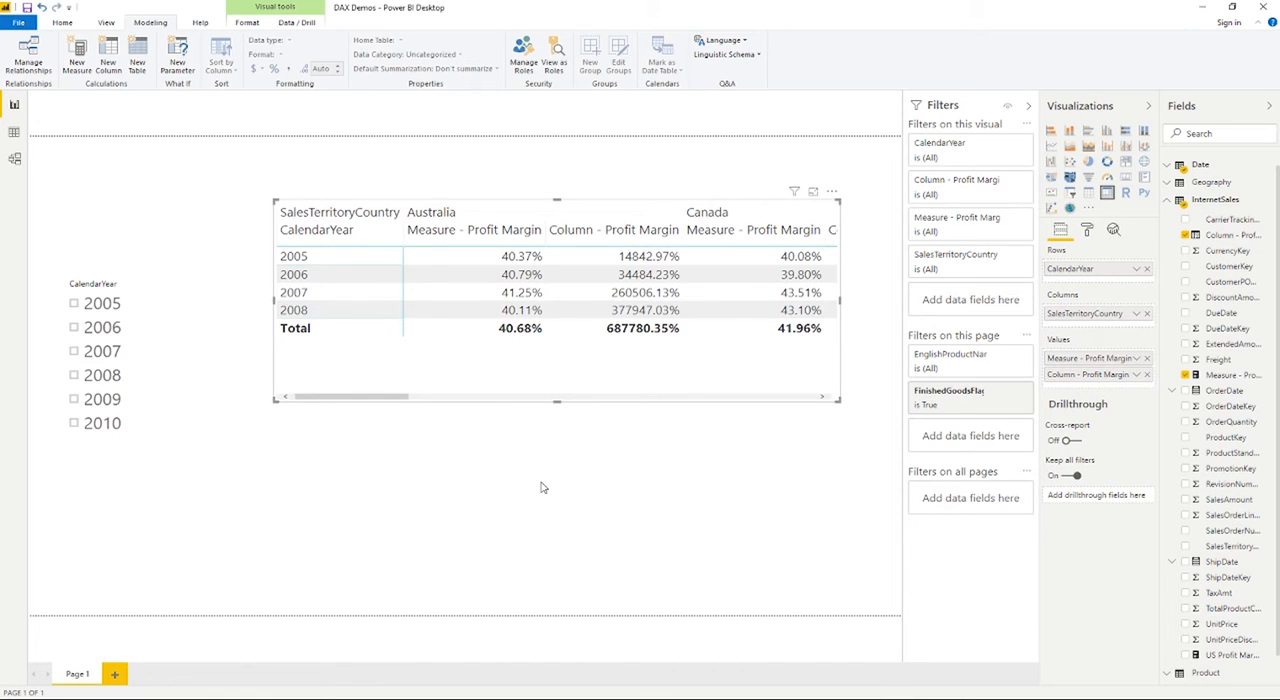
mouse_move(532, 507)
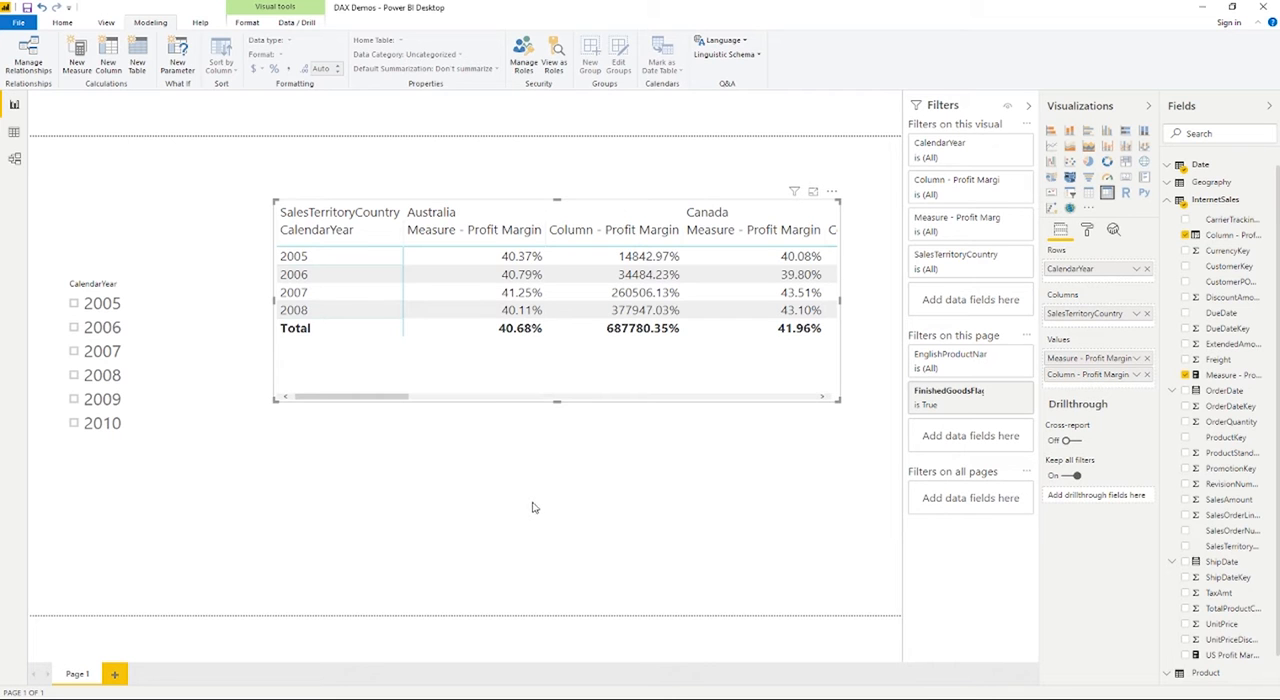
mouse_move(1208, 118)
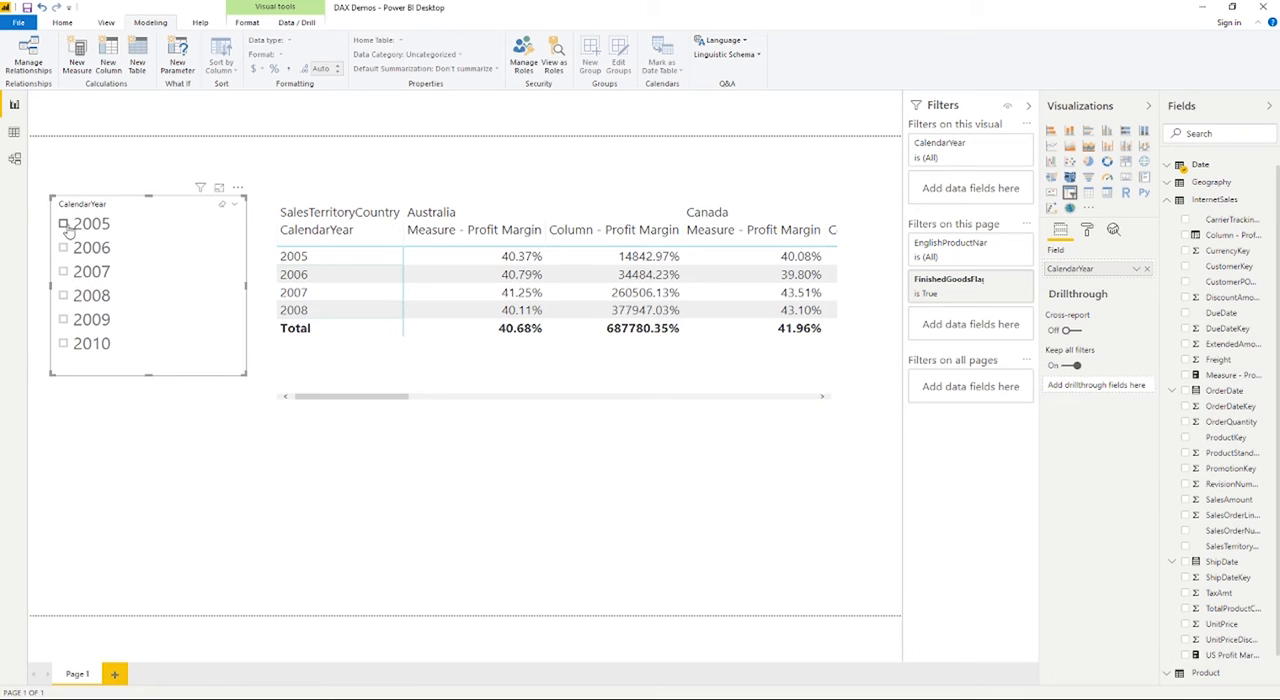
left_click(64, 247)
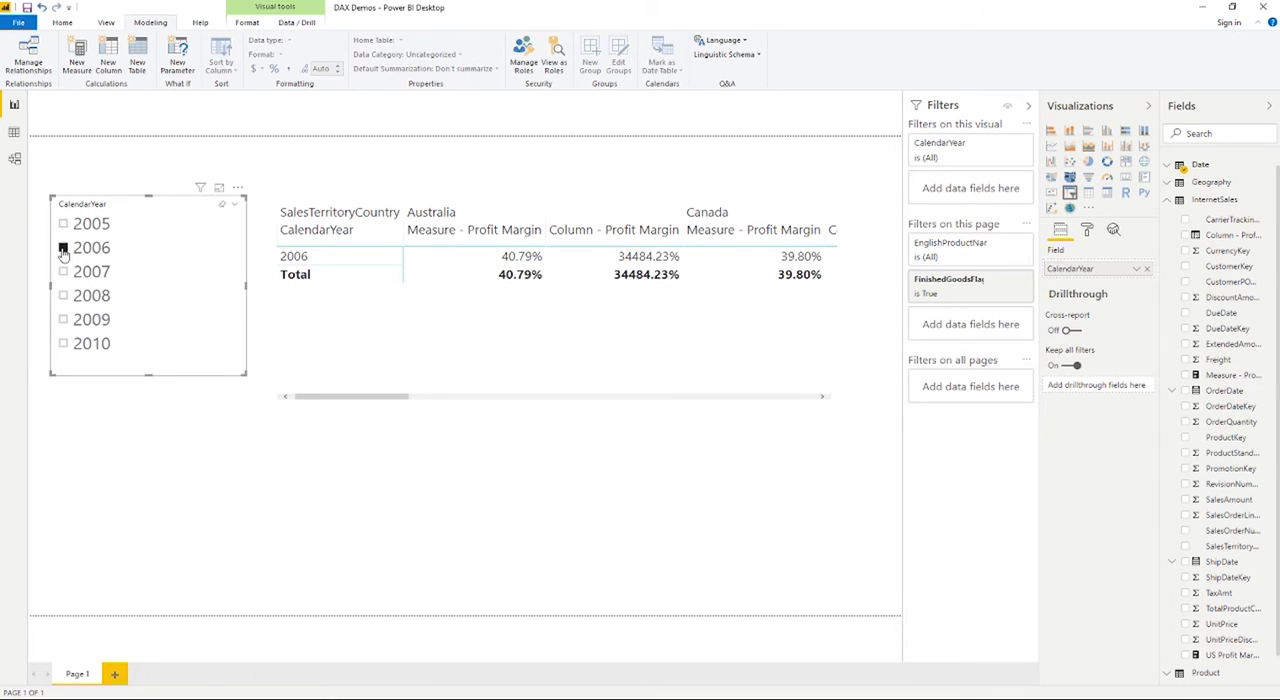
left_click(91, 223)
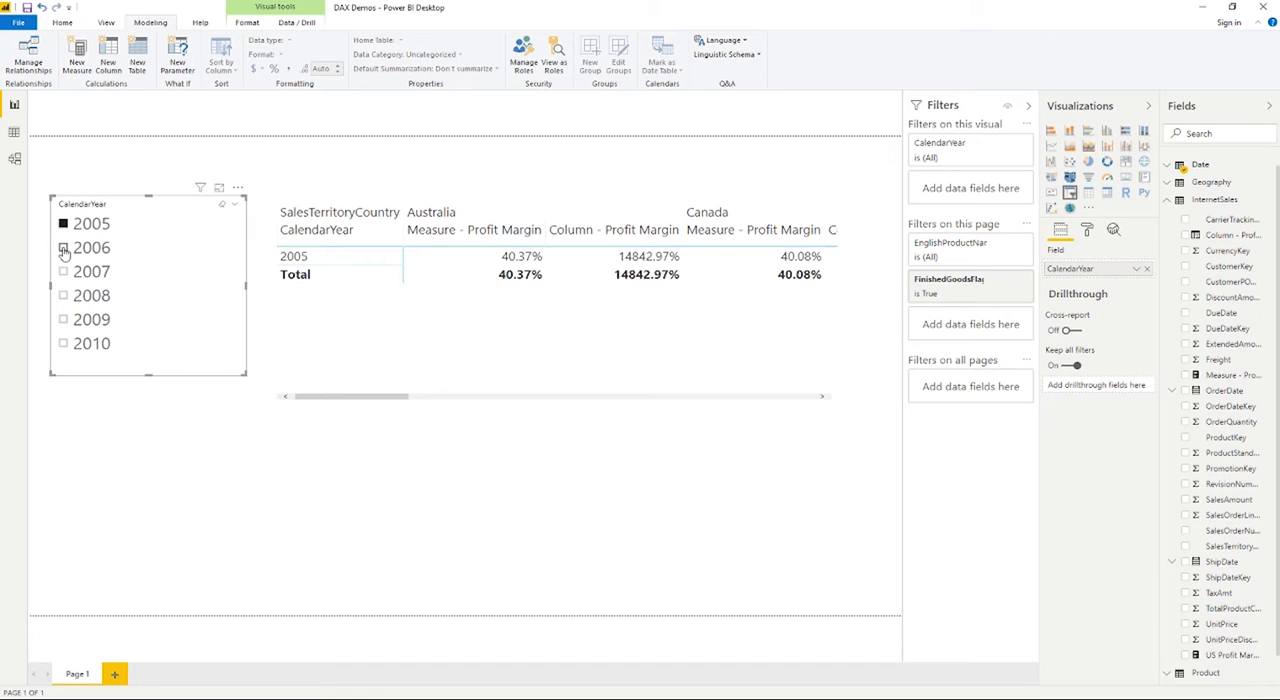
left_click(64, 248)
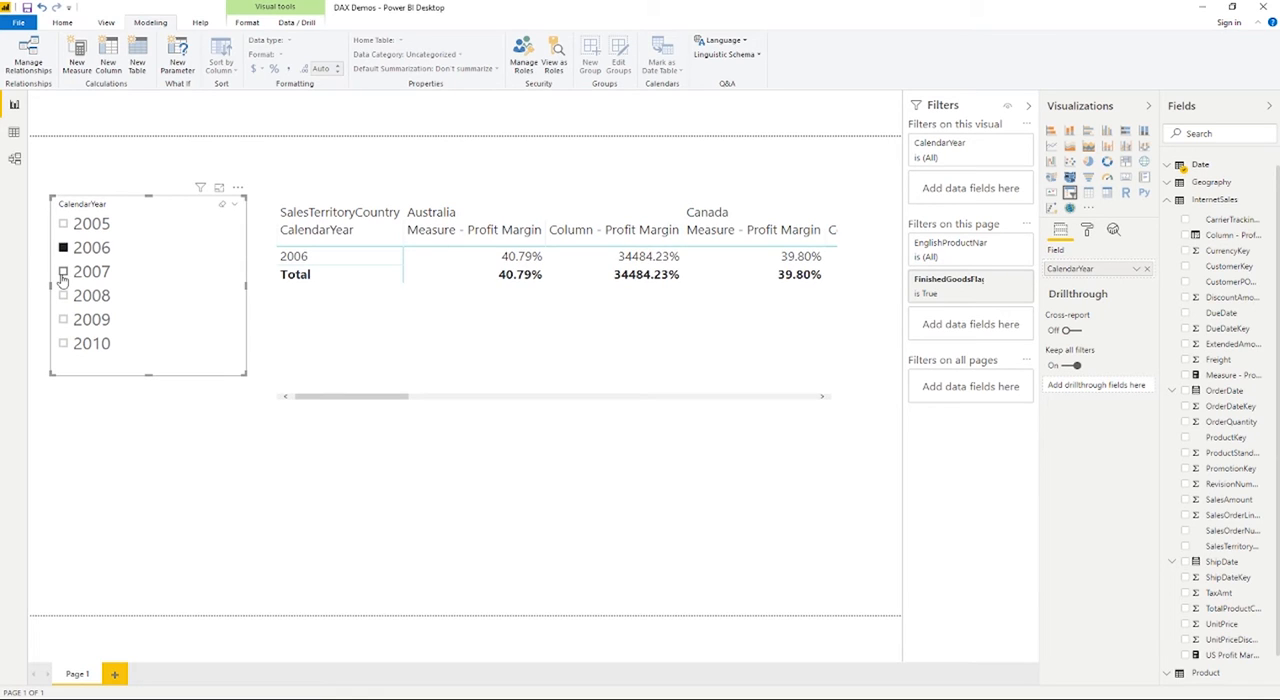
left_click(63, 295)
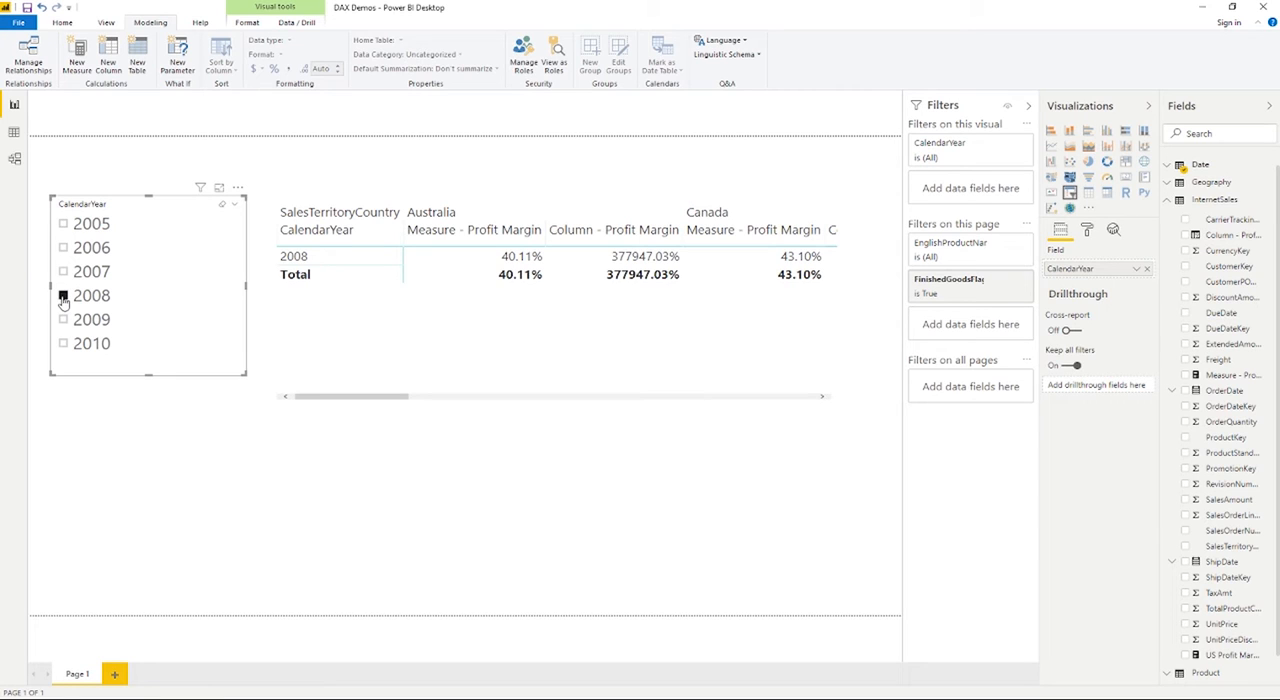
left_click(63, 295)
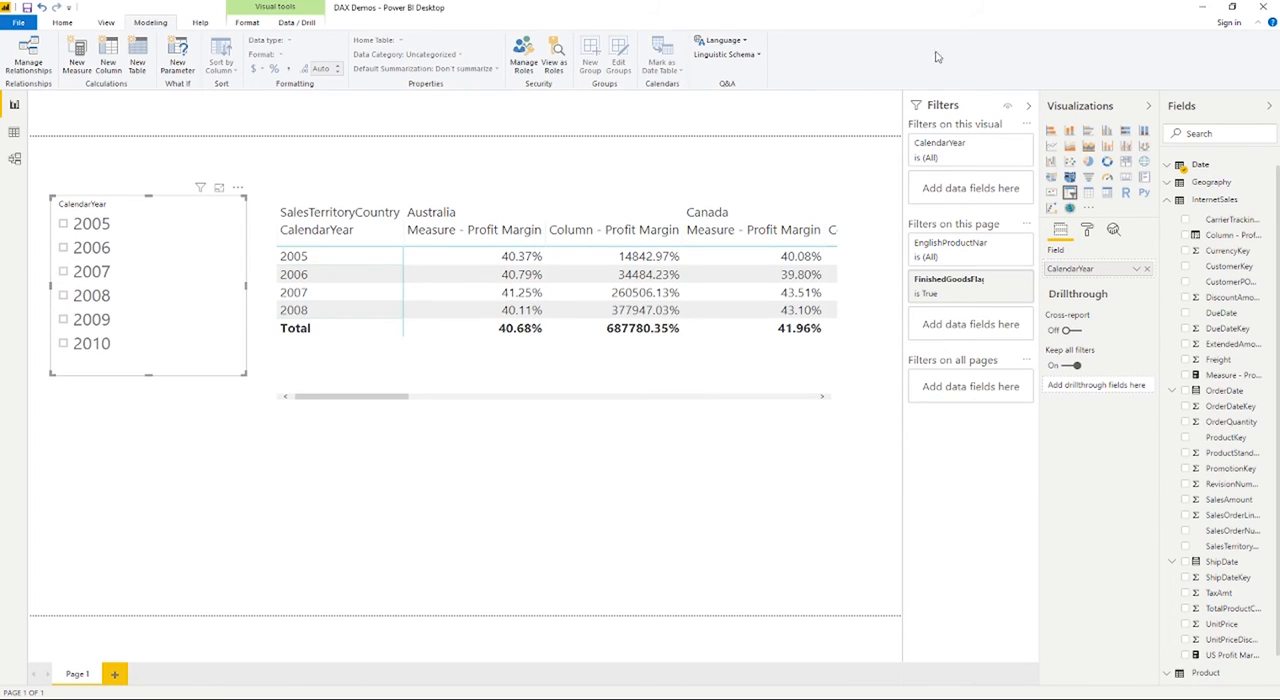
mouse_move(1012, 147)
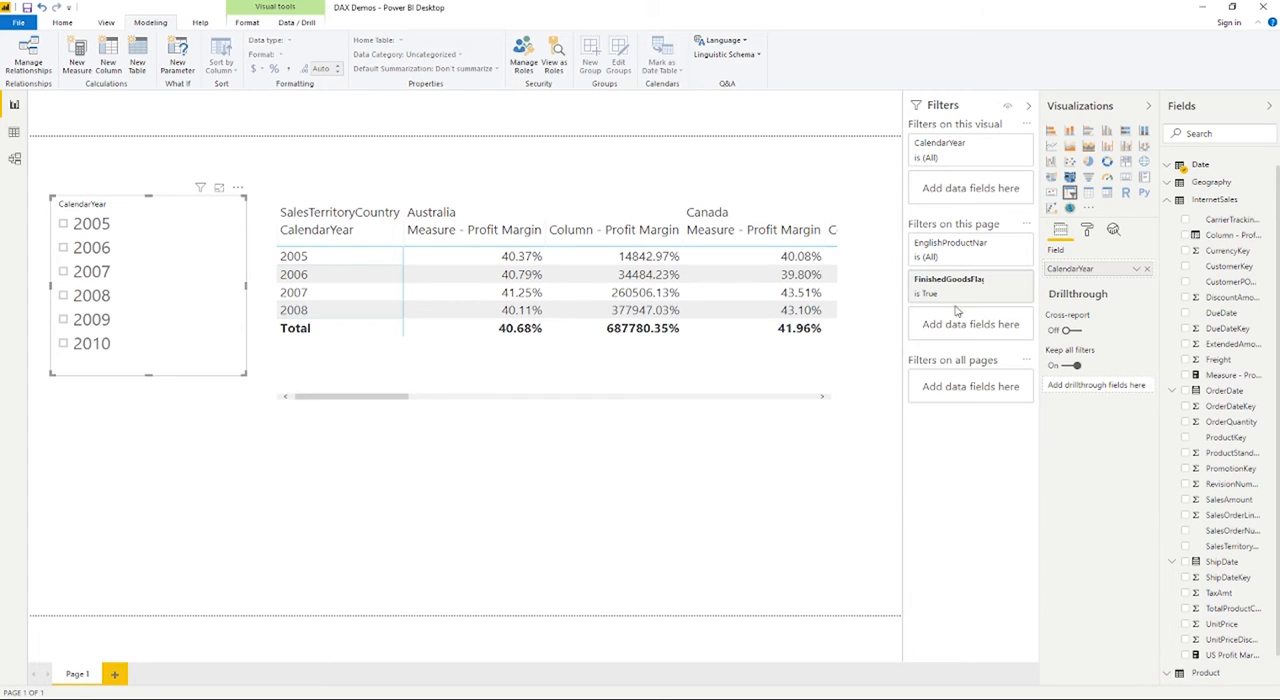
mouse_move(957, 305)
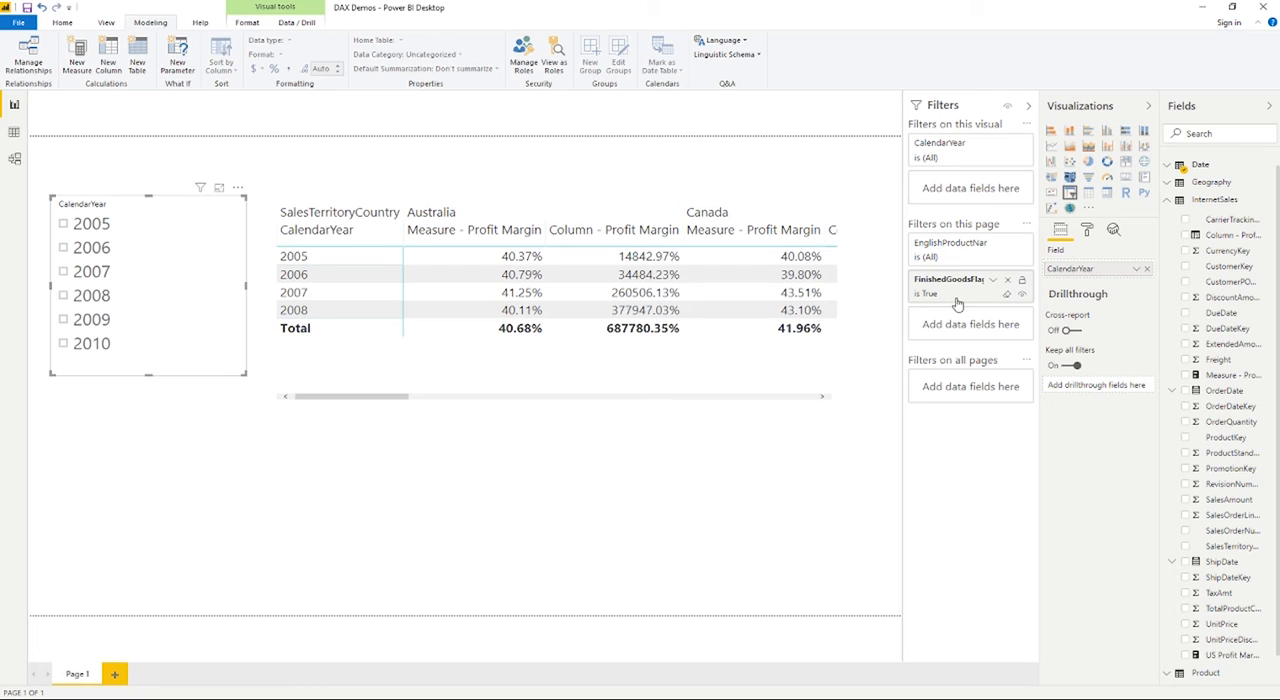
mouse_move(963, 299)
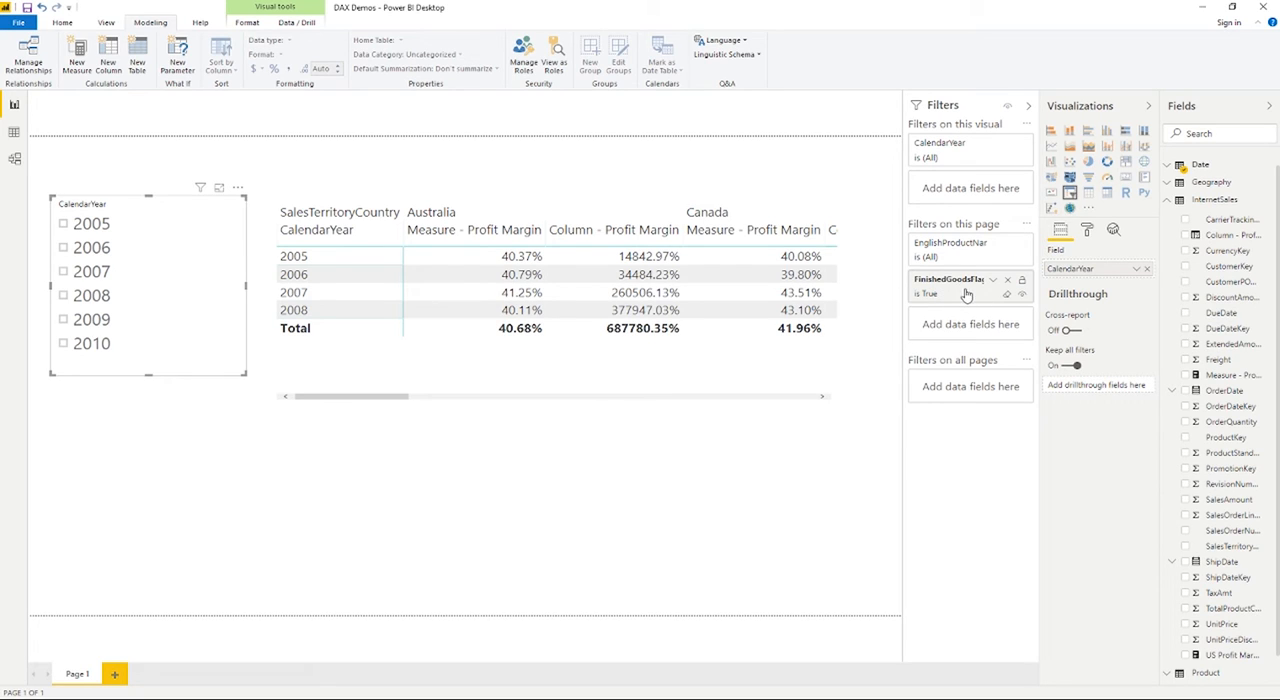
mouse_move(948, 310)
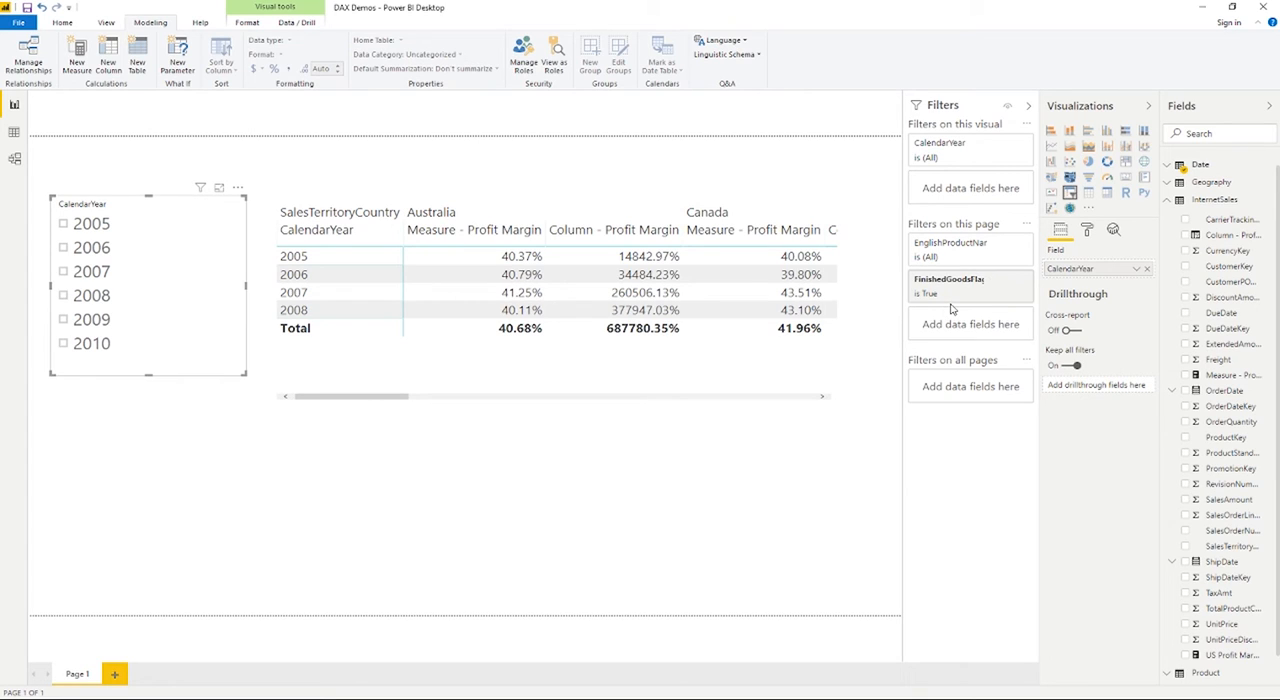
mouse_move(958, 260)
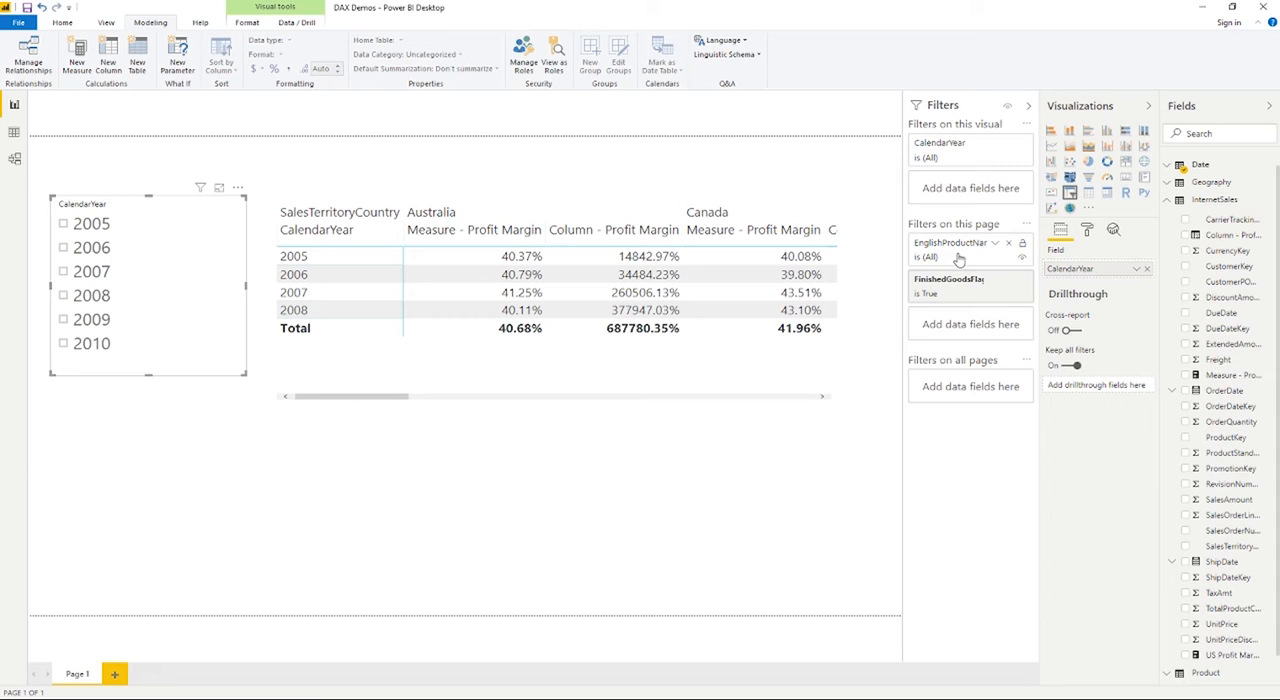
mouse_move(975, 280)
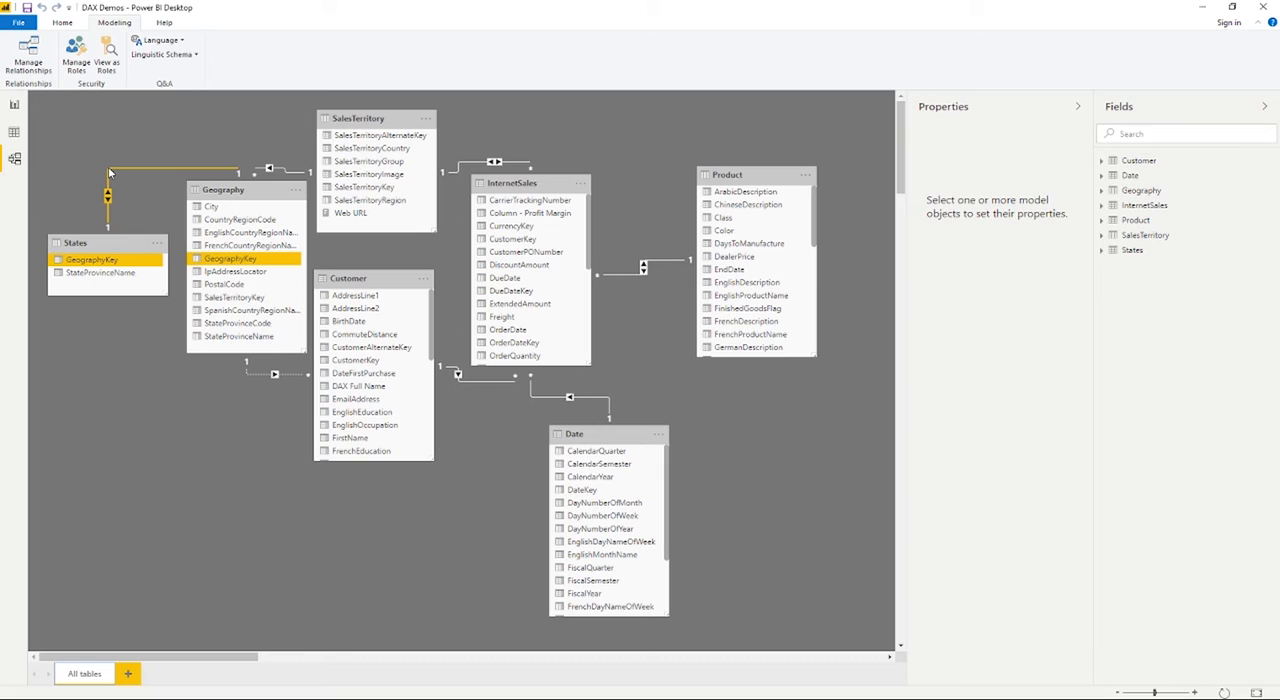
mouse_move(111, 170)
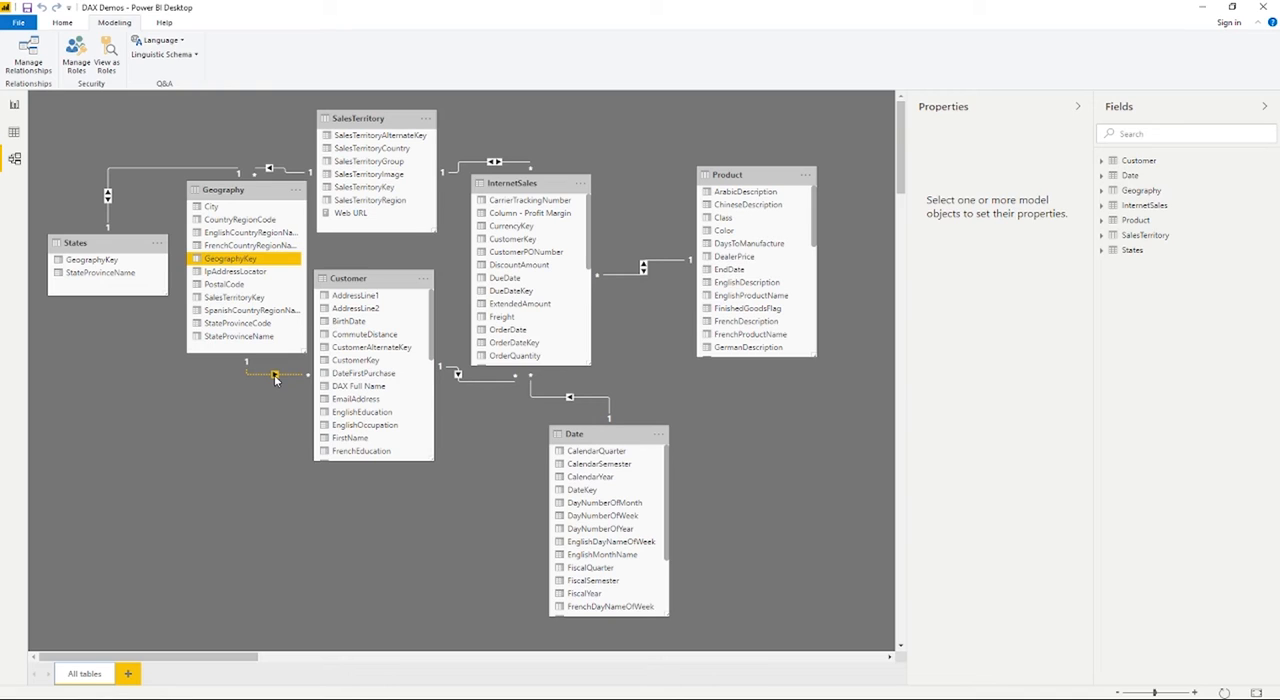
mouse_move(290, 381)
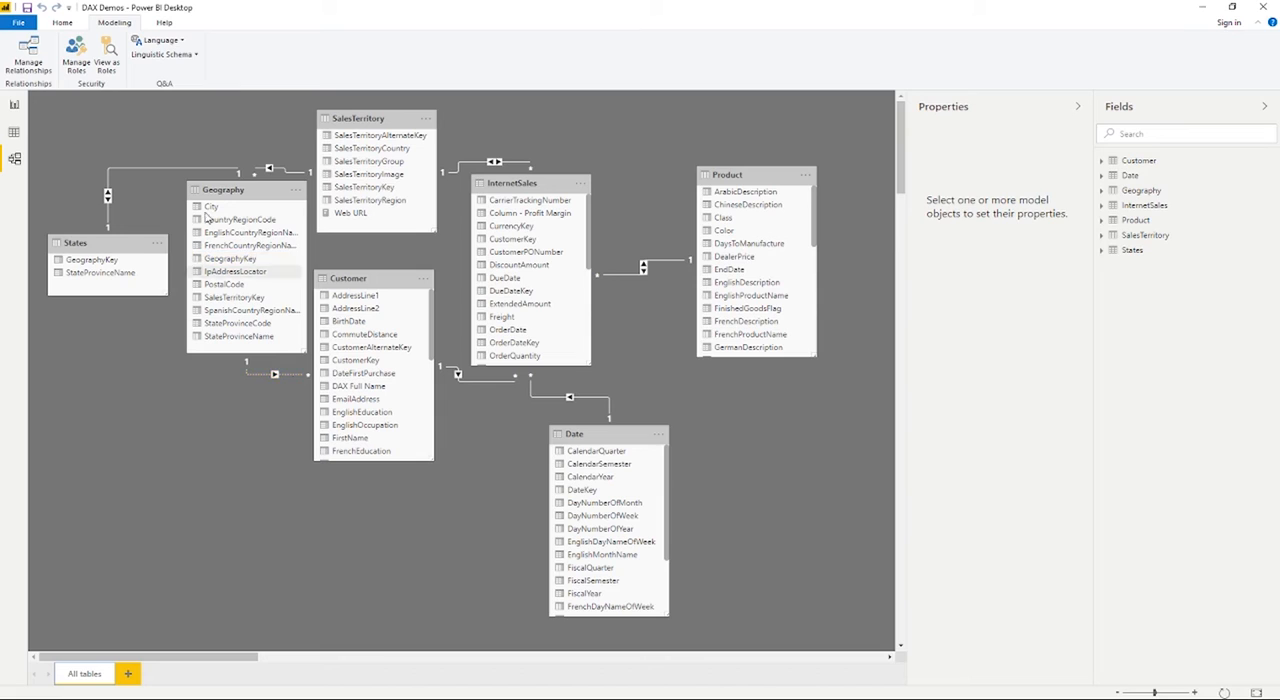
mouse_move(14, 132)
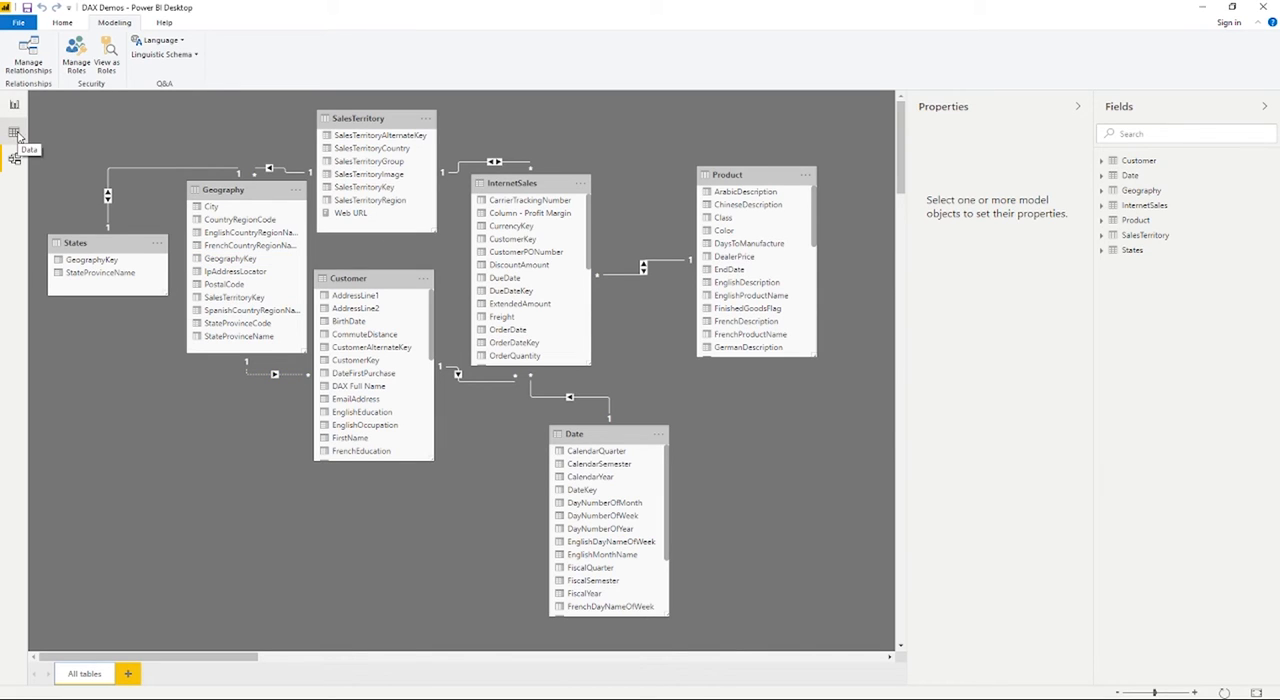
mouse_move(14, 104)
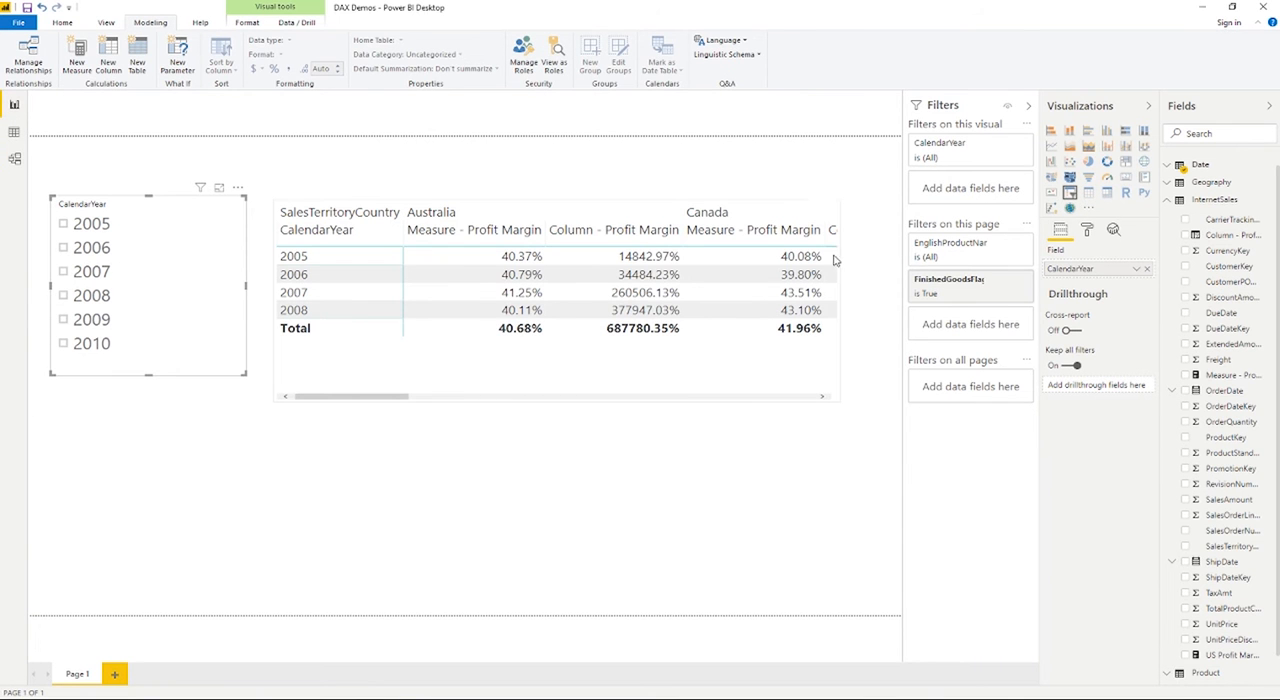
mouse_move(765, 240)
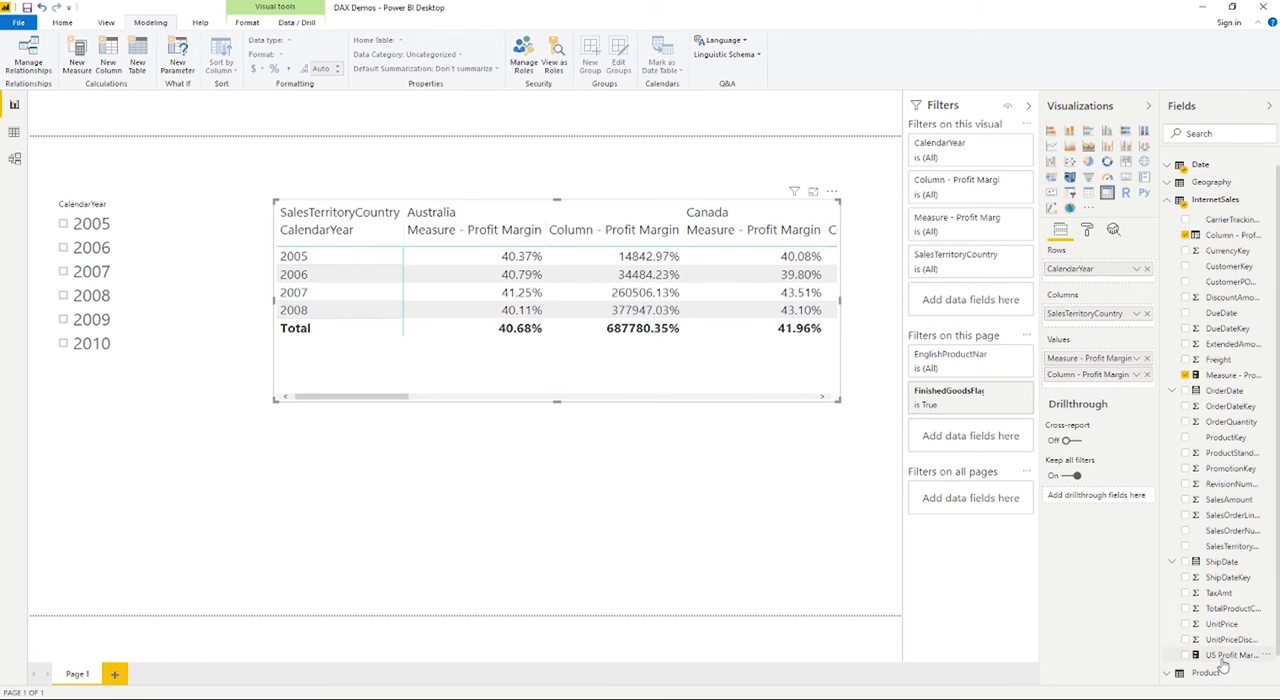
mouse_move(1230, 655)
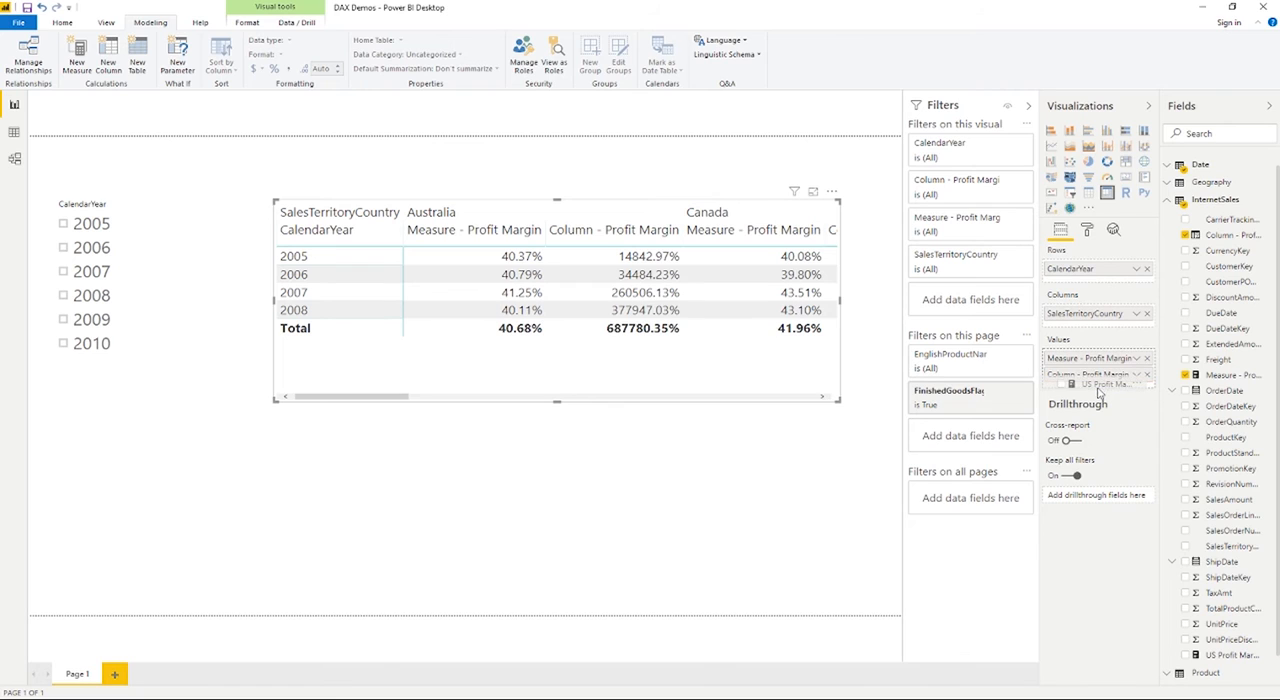
left_click(1232, 655)
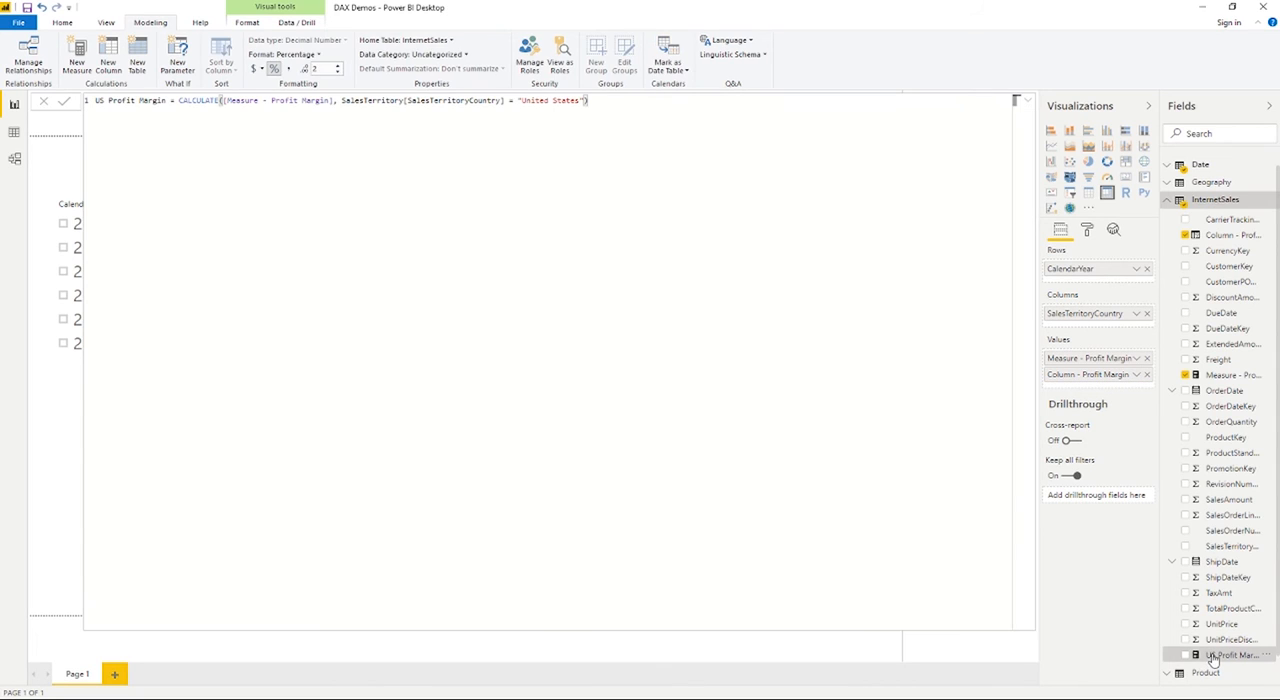
mouse_move(1230, 655)
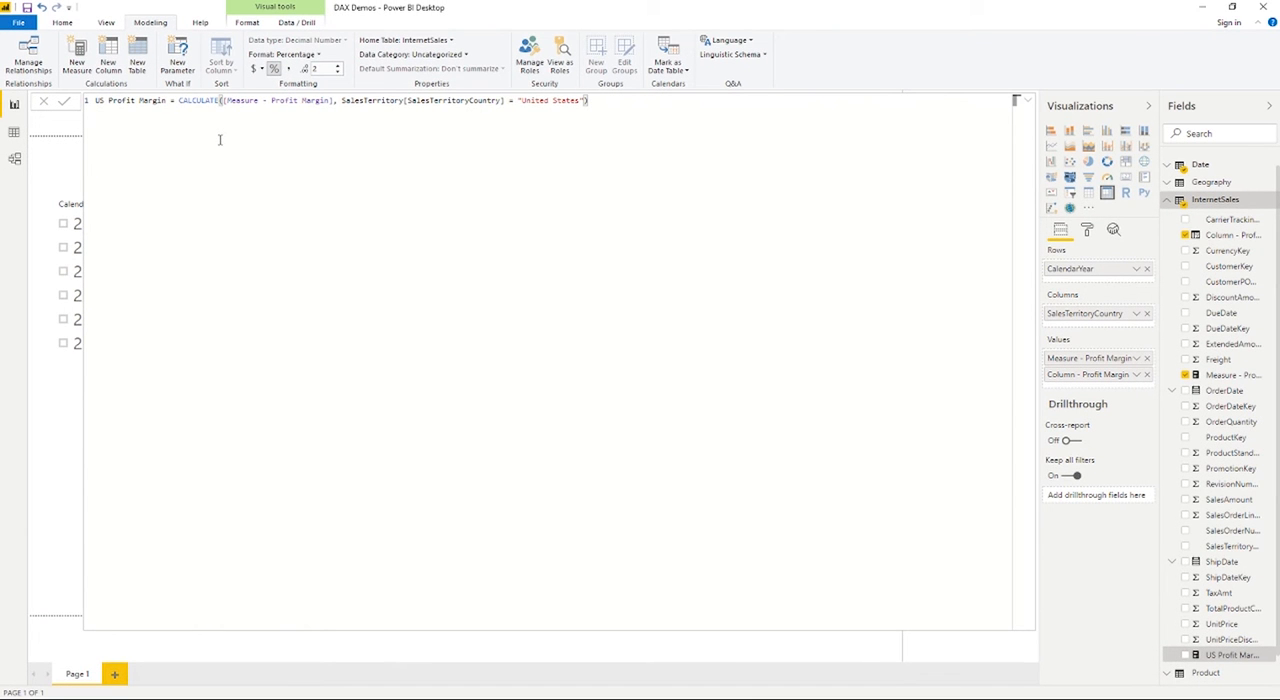
mouse_move(45, 460)
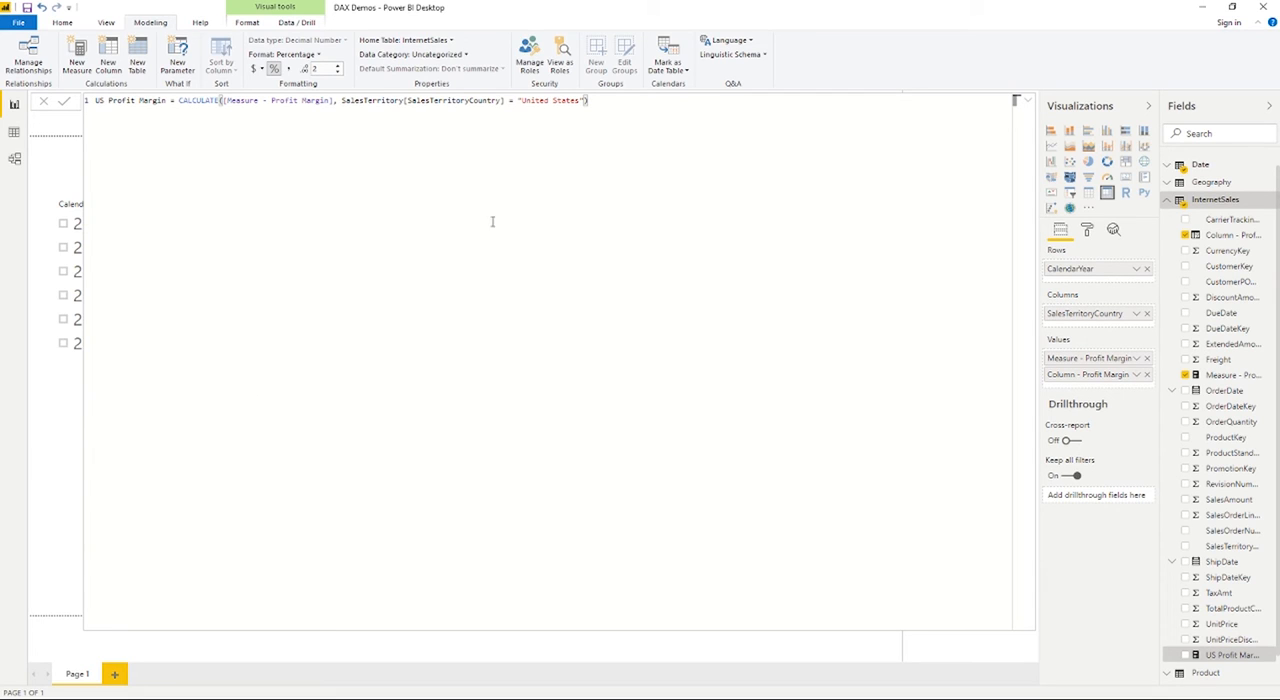
mouse_move(663, 101)
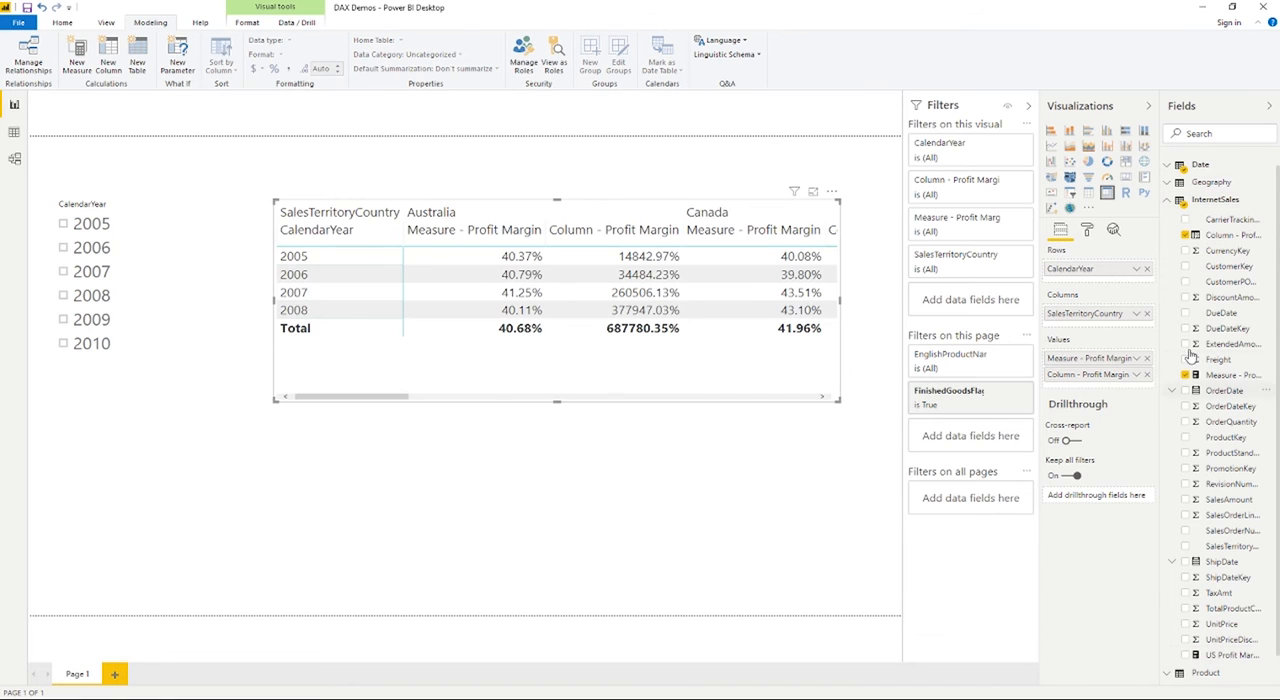
mouse_move(1143, 394)
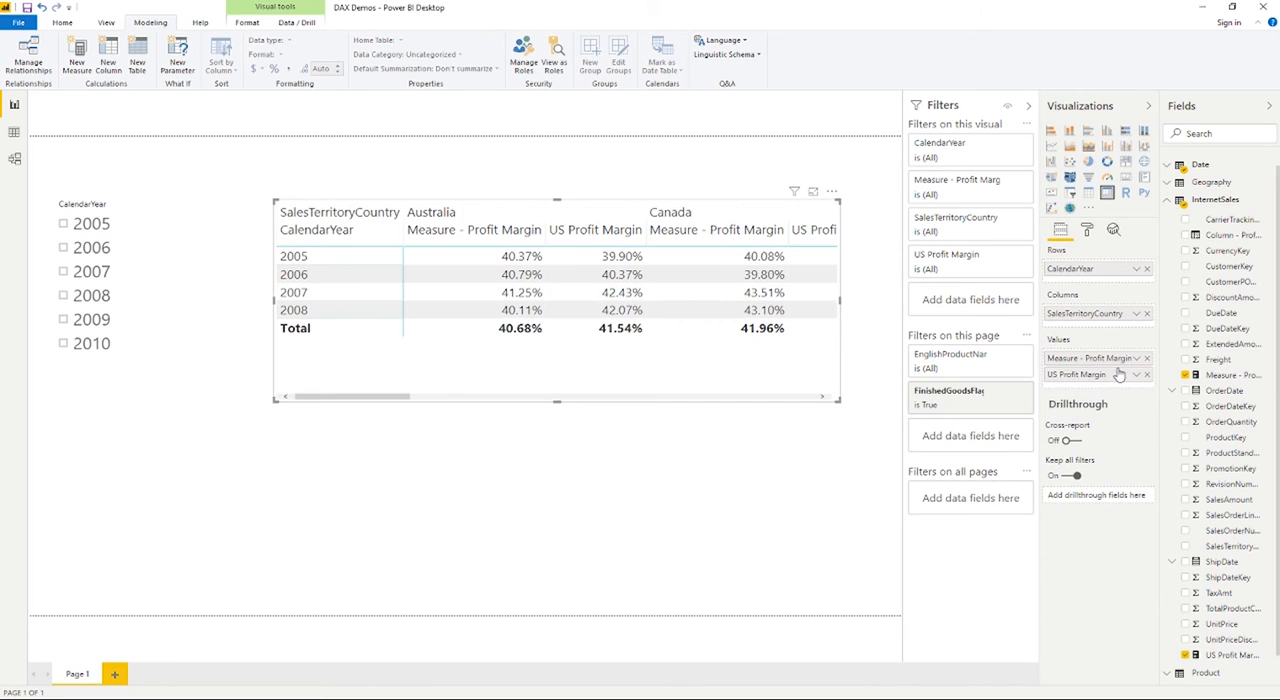
mouse_move(1101, 385)
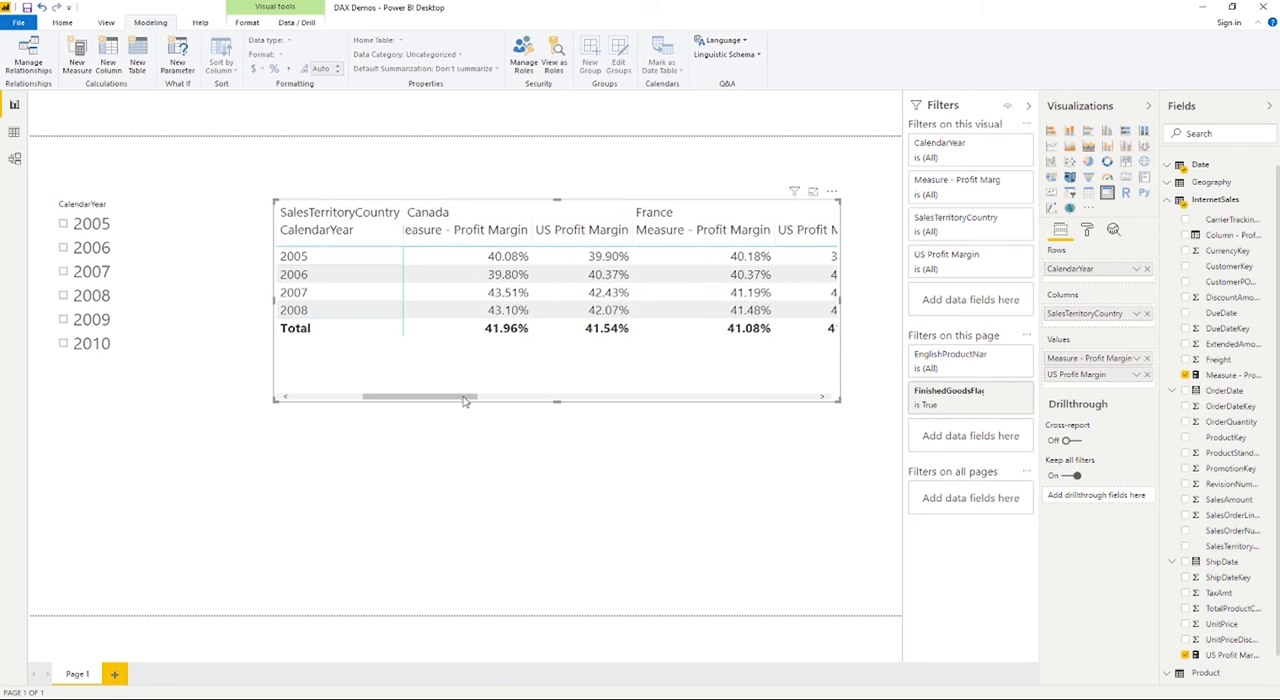
scroll("right", 3)
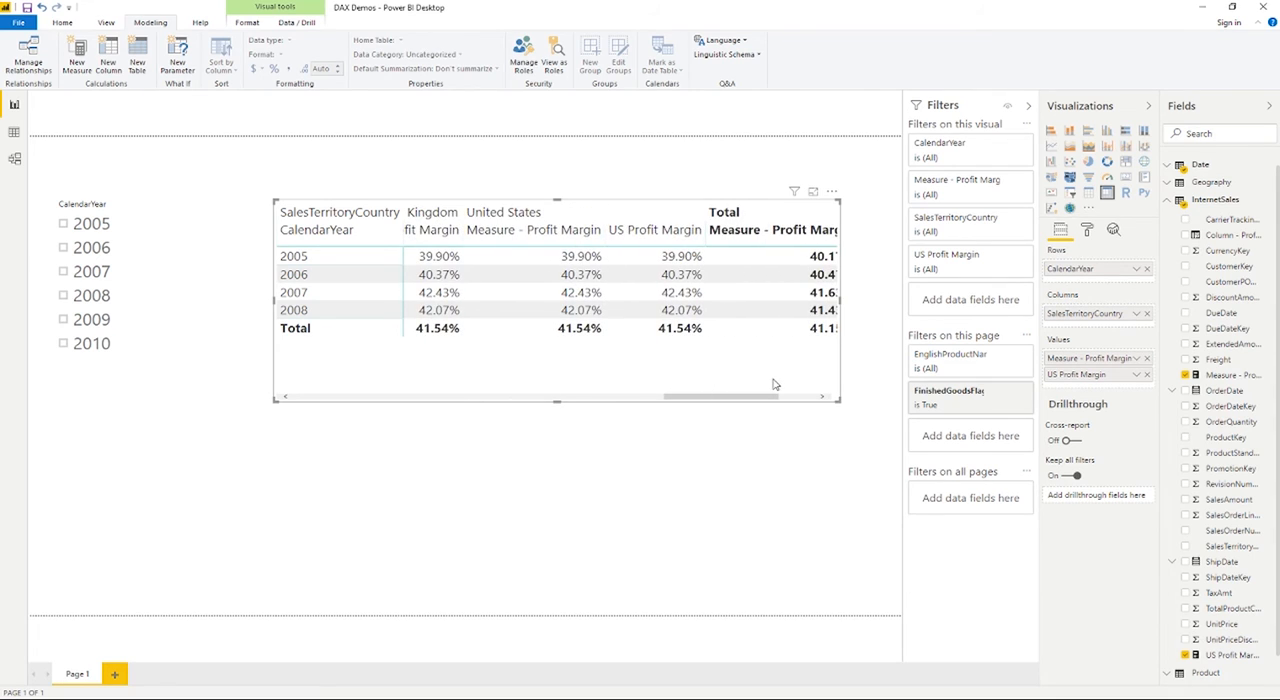
mouse_move(663, 348)
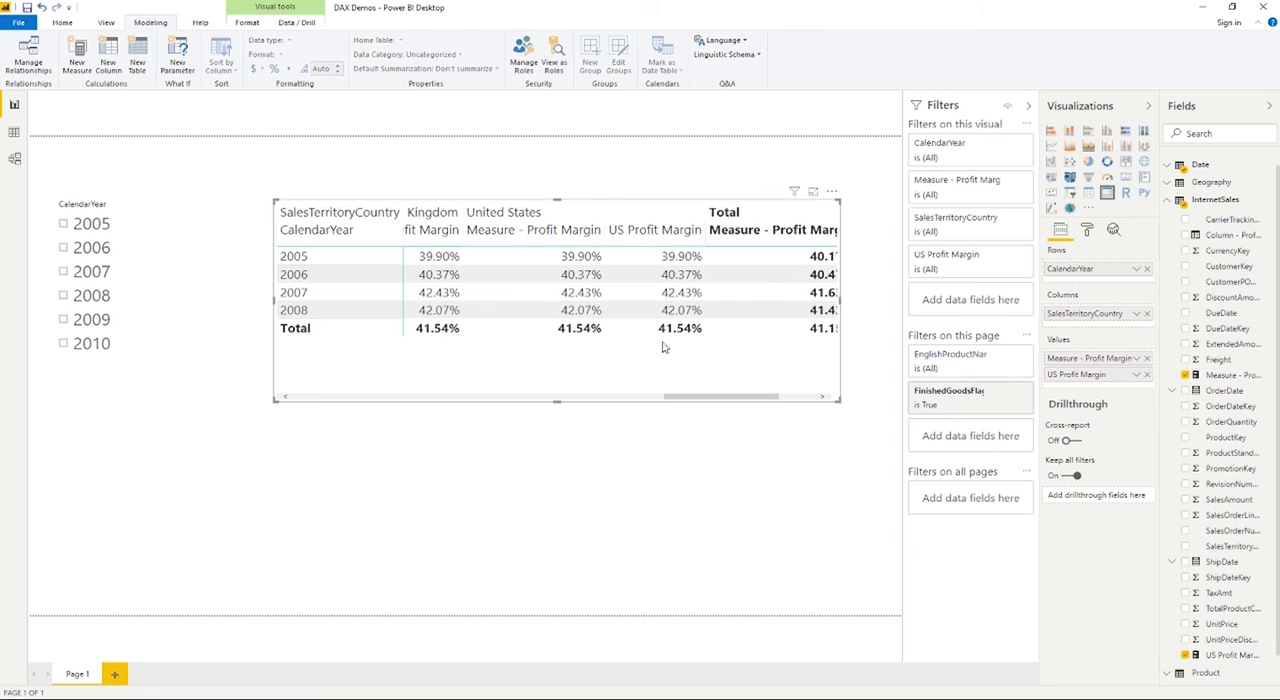
mouse_move(698, 394)
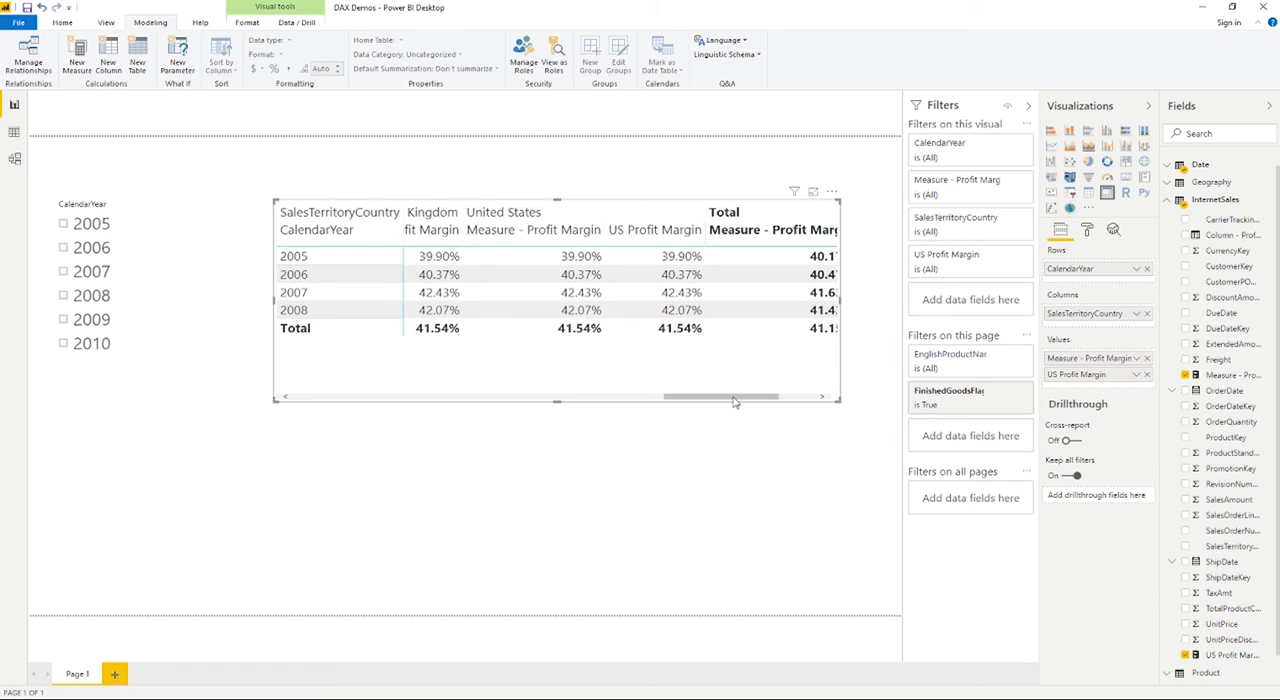
mouse_move(720, 403)
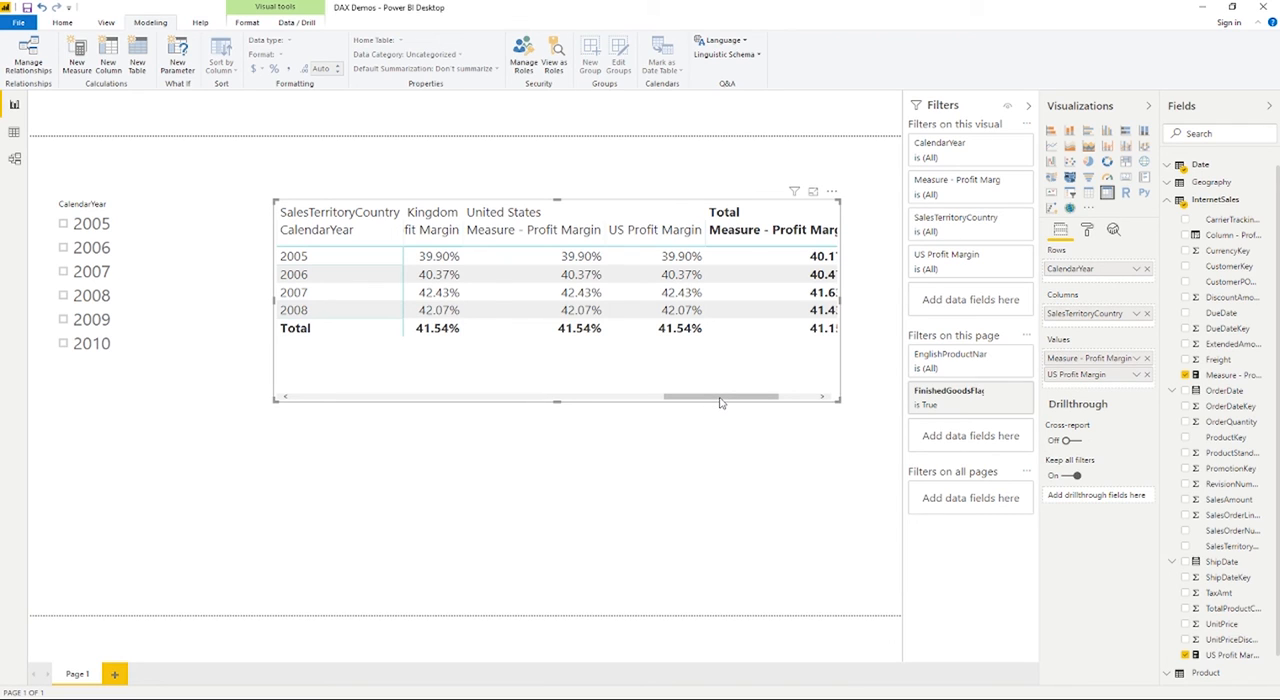
mouse_move(720, 402)
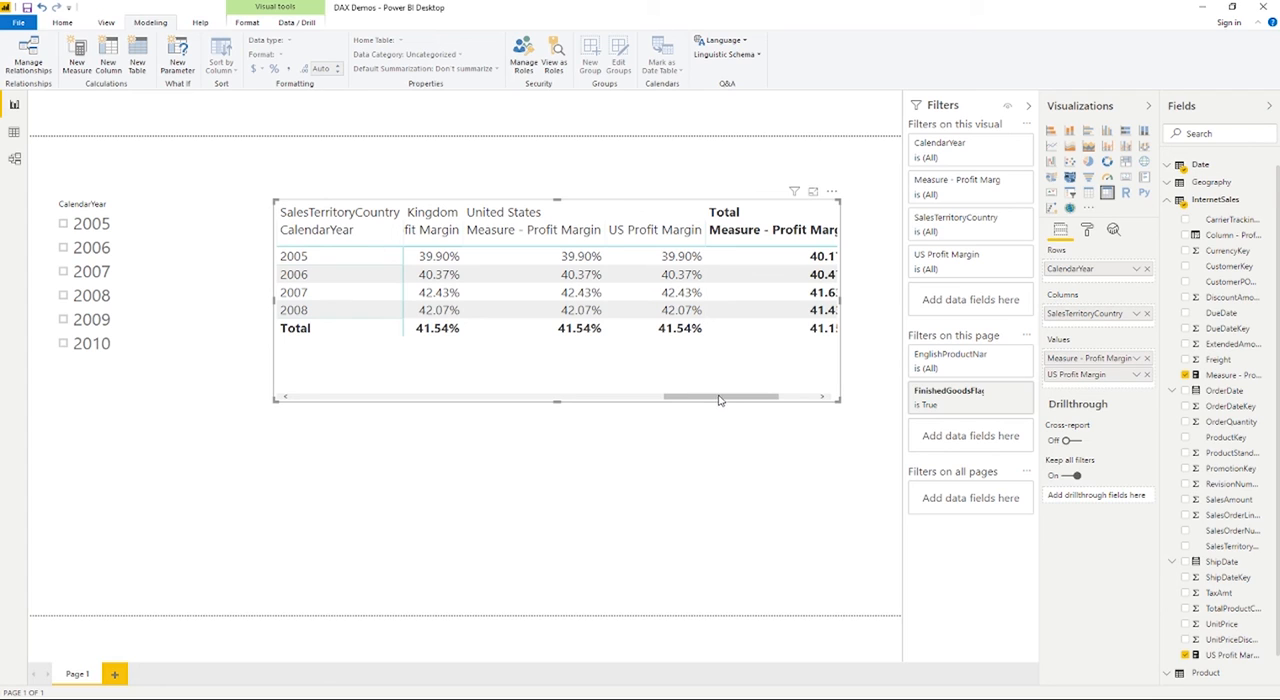
mouse_move(718, 403)
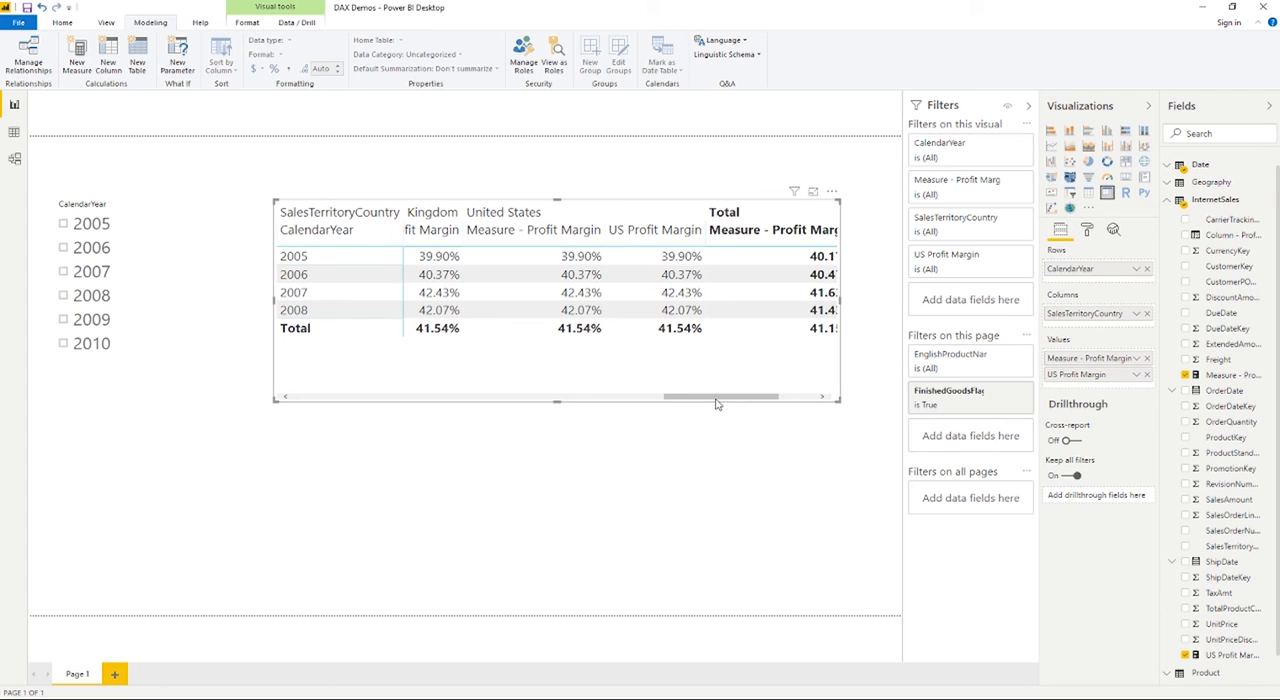